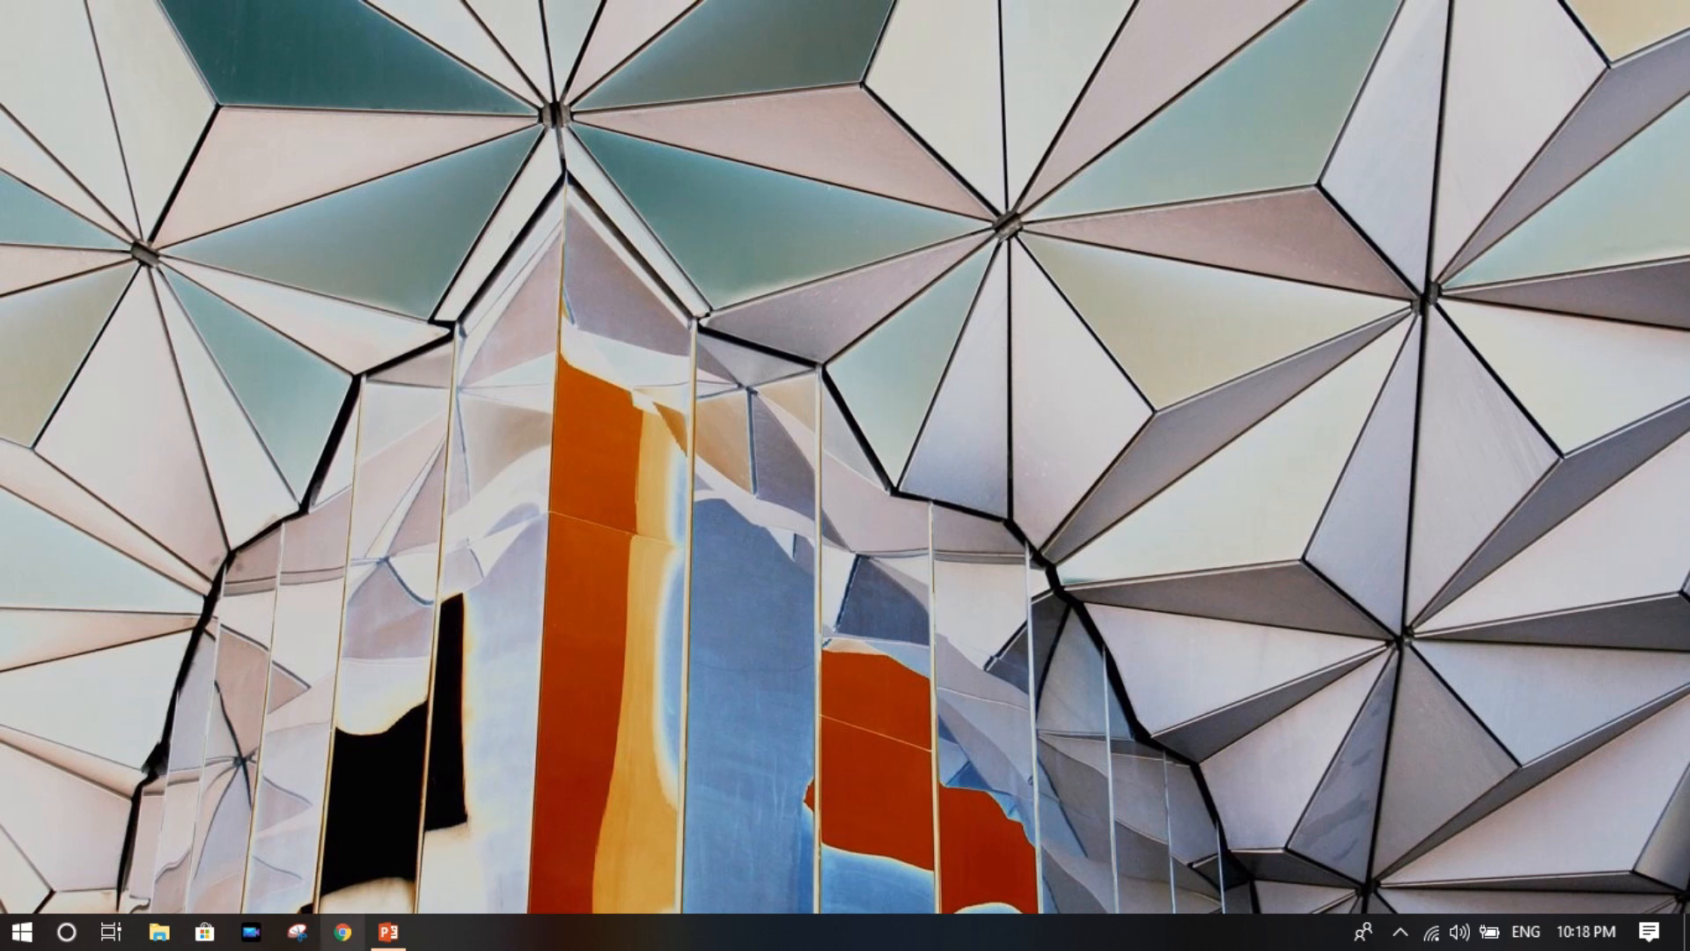
Launch Google Chrome from the taskbar so a new tab shows
{"action": "left_click", "coordinate": [340, 930]}
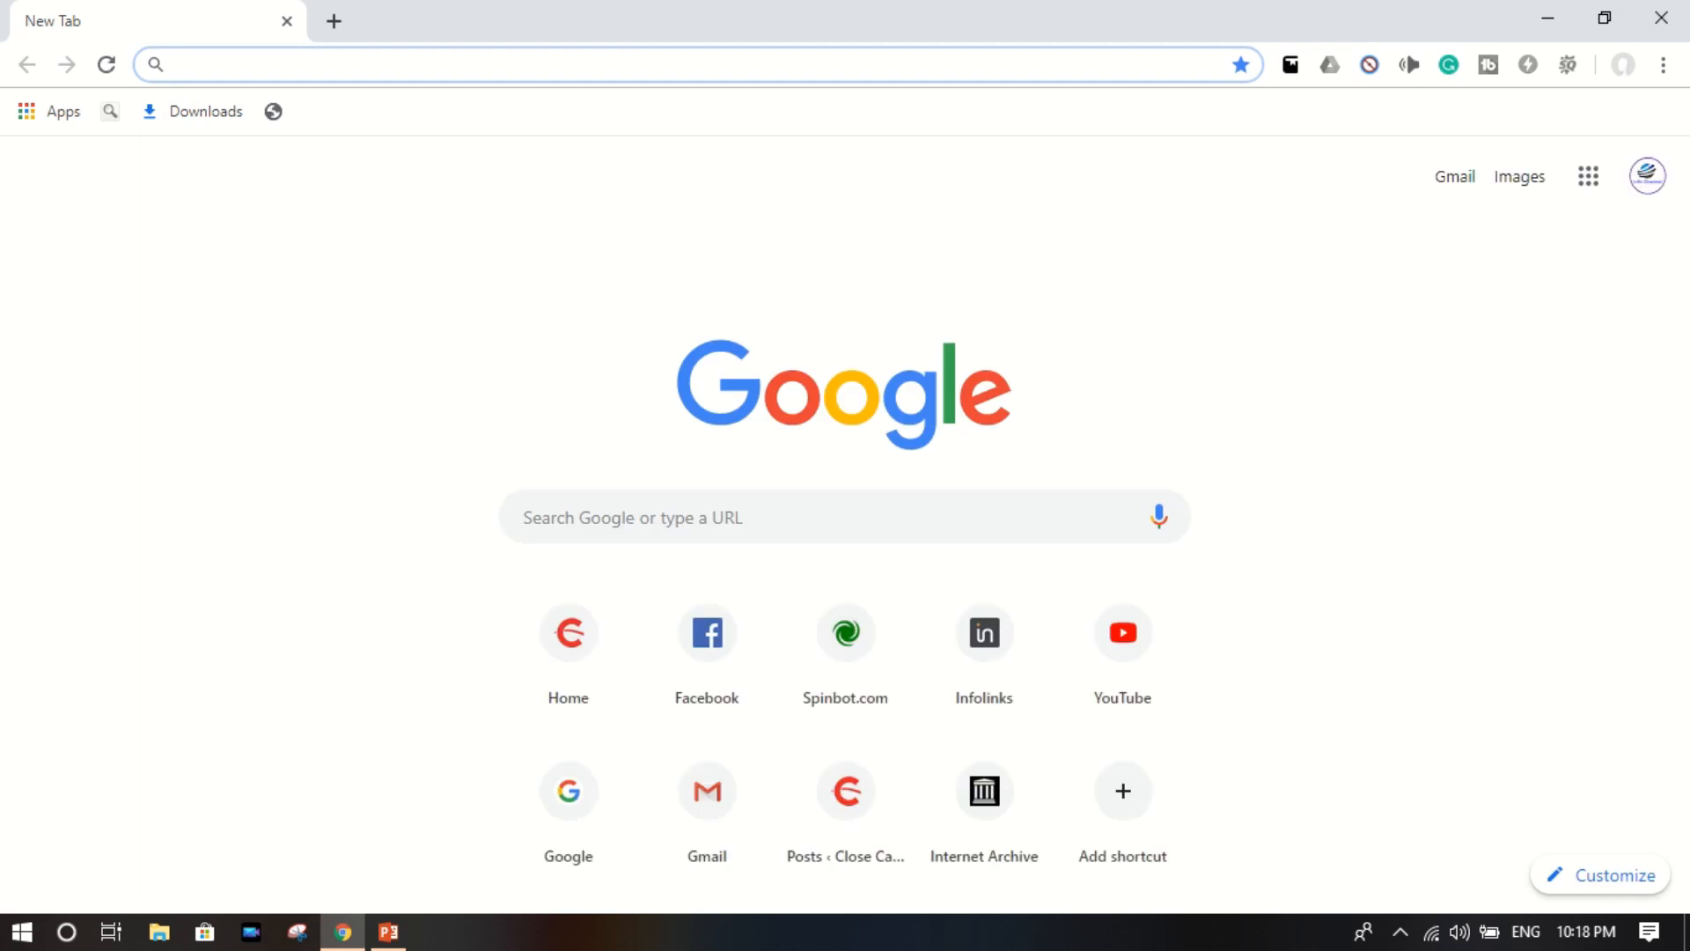
{"action": "type", "text": "www.closecareer.com"}
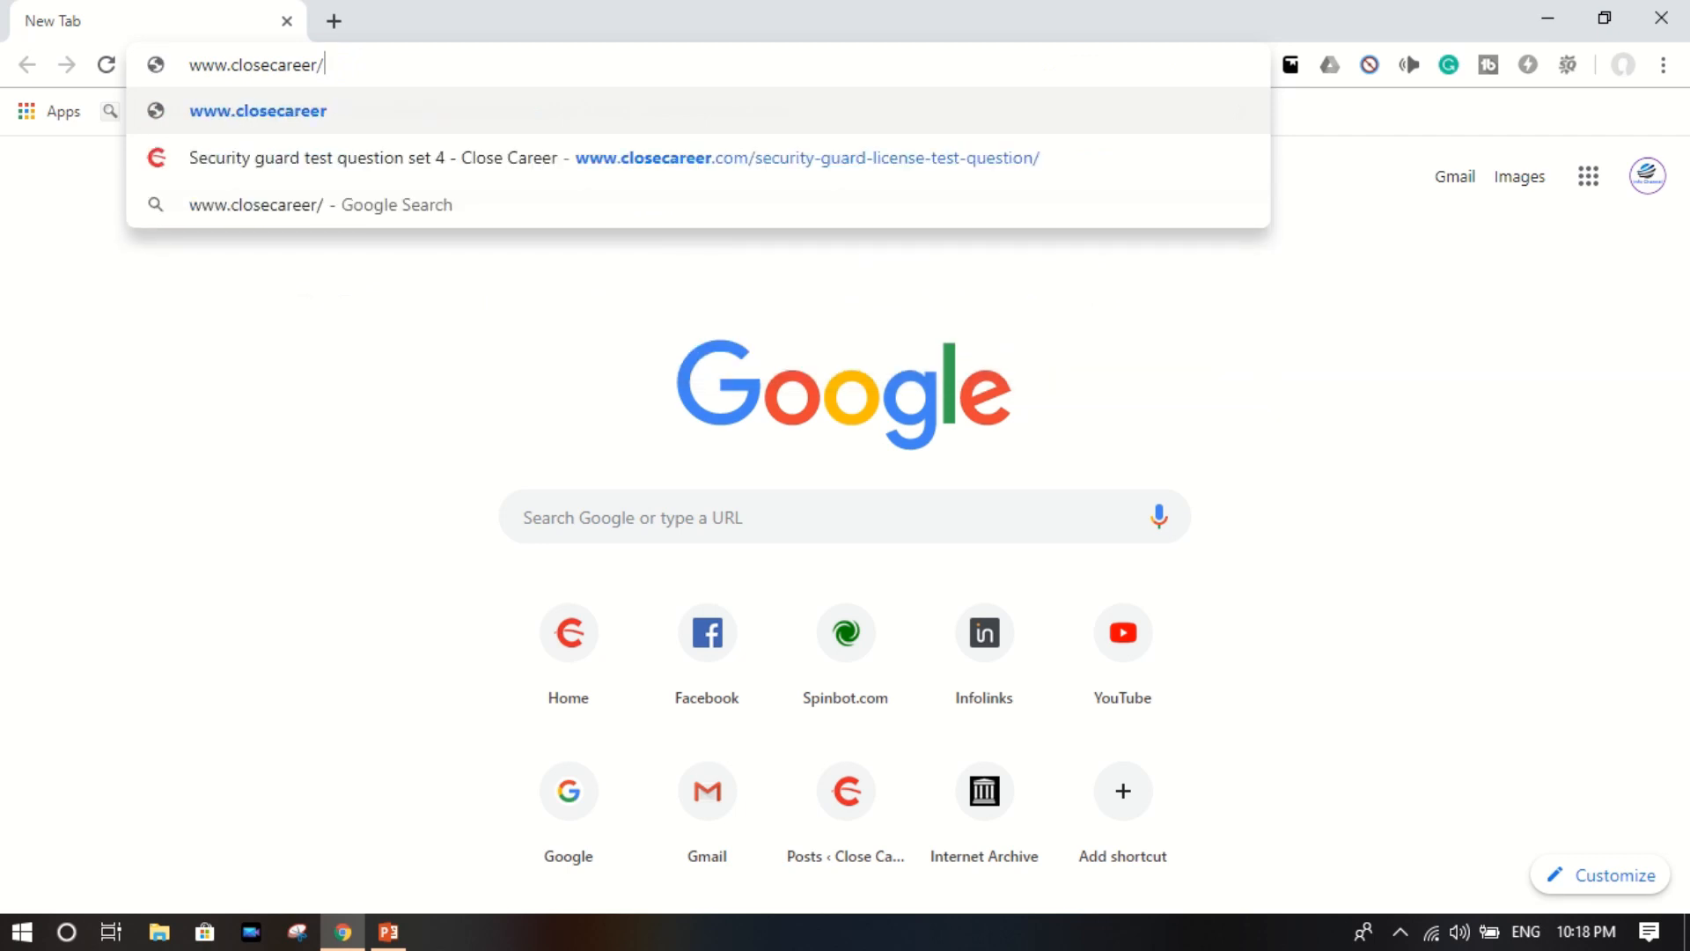
{"action": "type", "text": "com"}
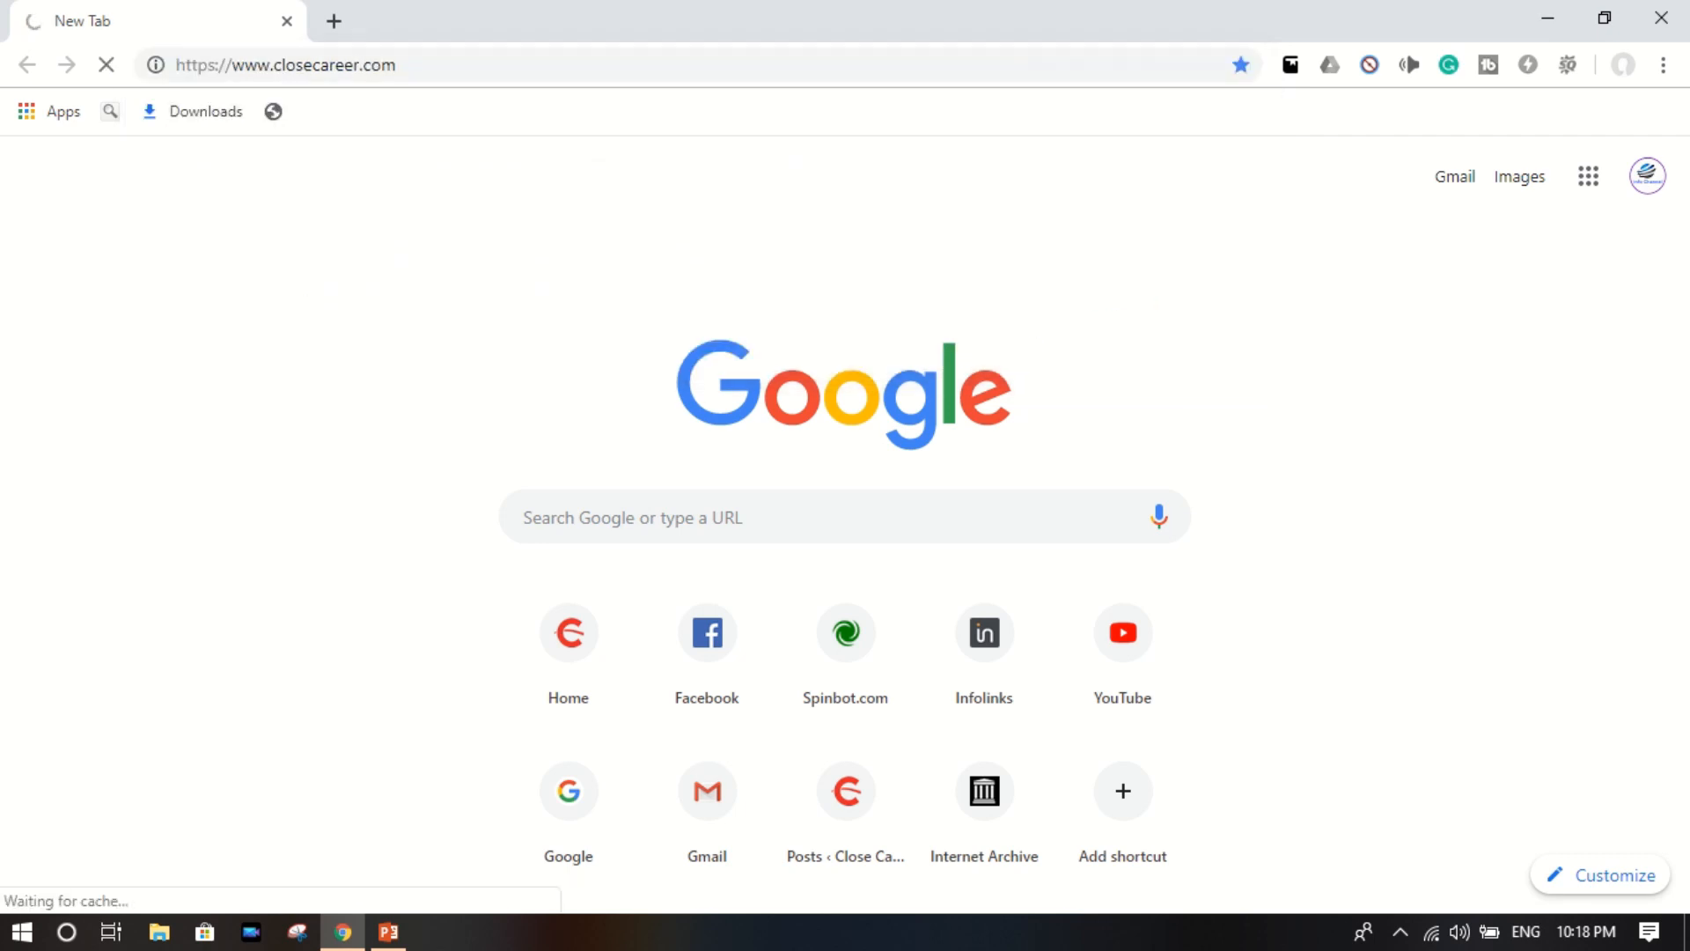
{"action": "left_click", "coordinate": [569, 645]}
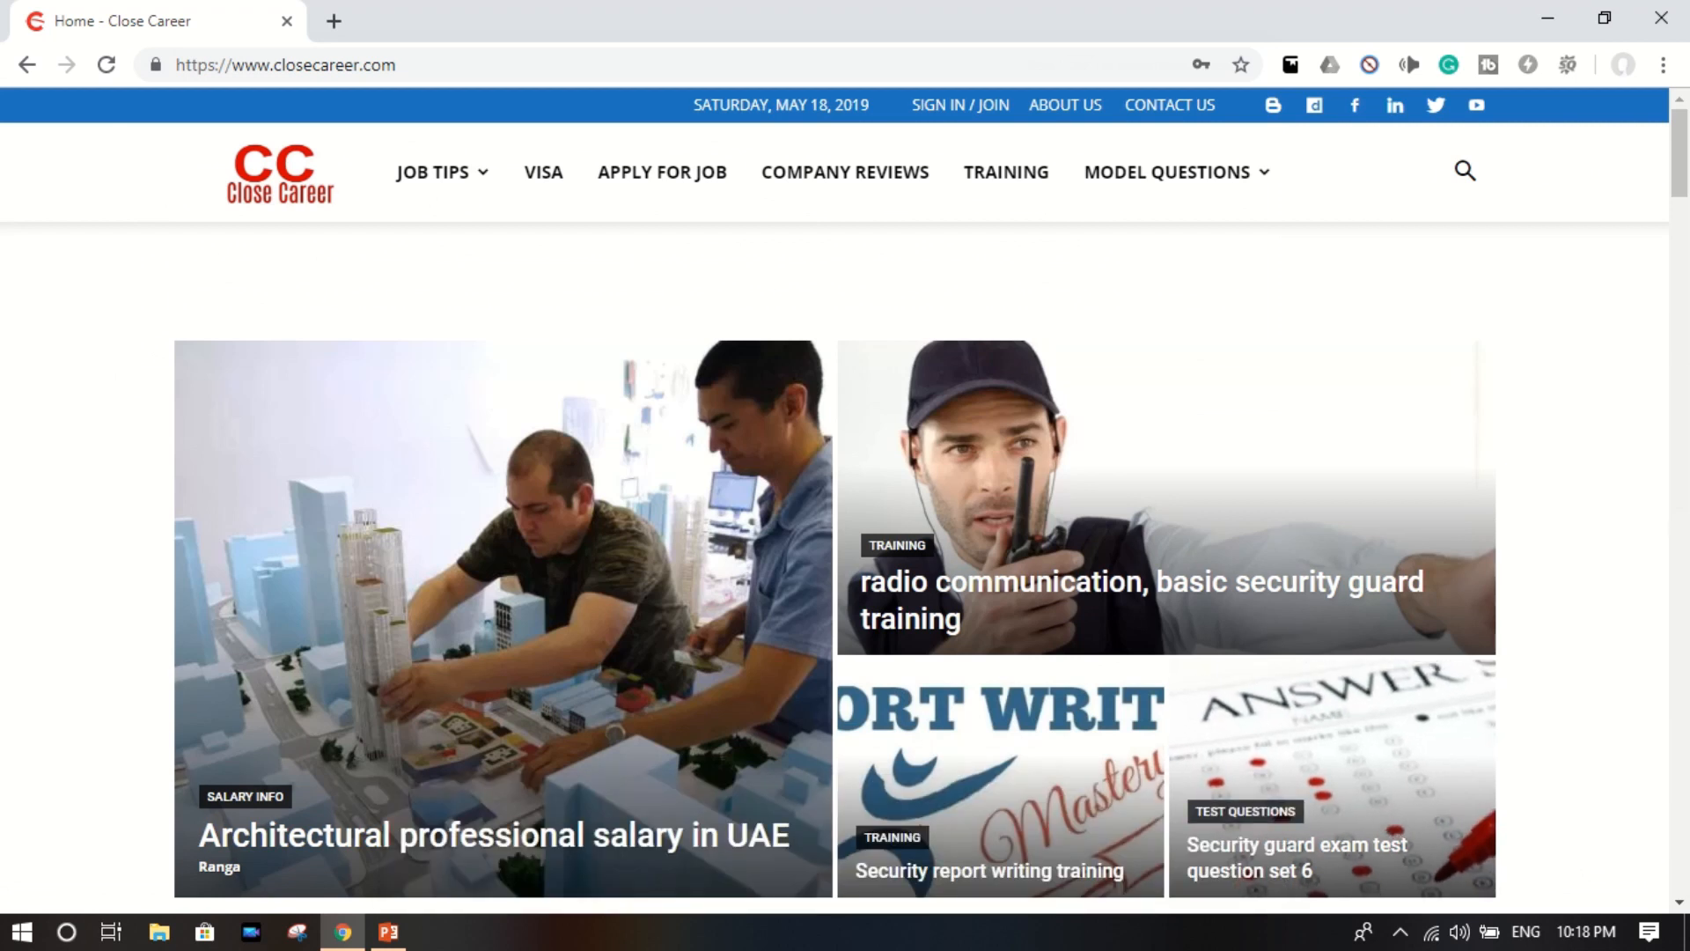
Navigate via MODEL QUESTIONS to the Test questions page and choose security guard set 1
{"action": "left_click", "coordinate": [1166, 173]}
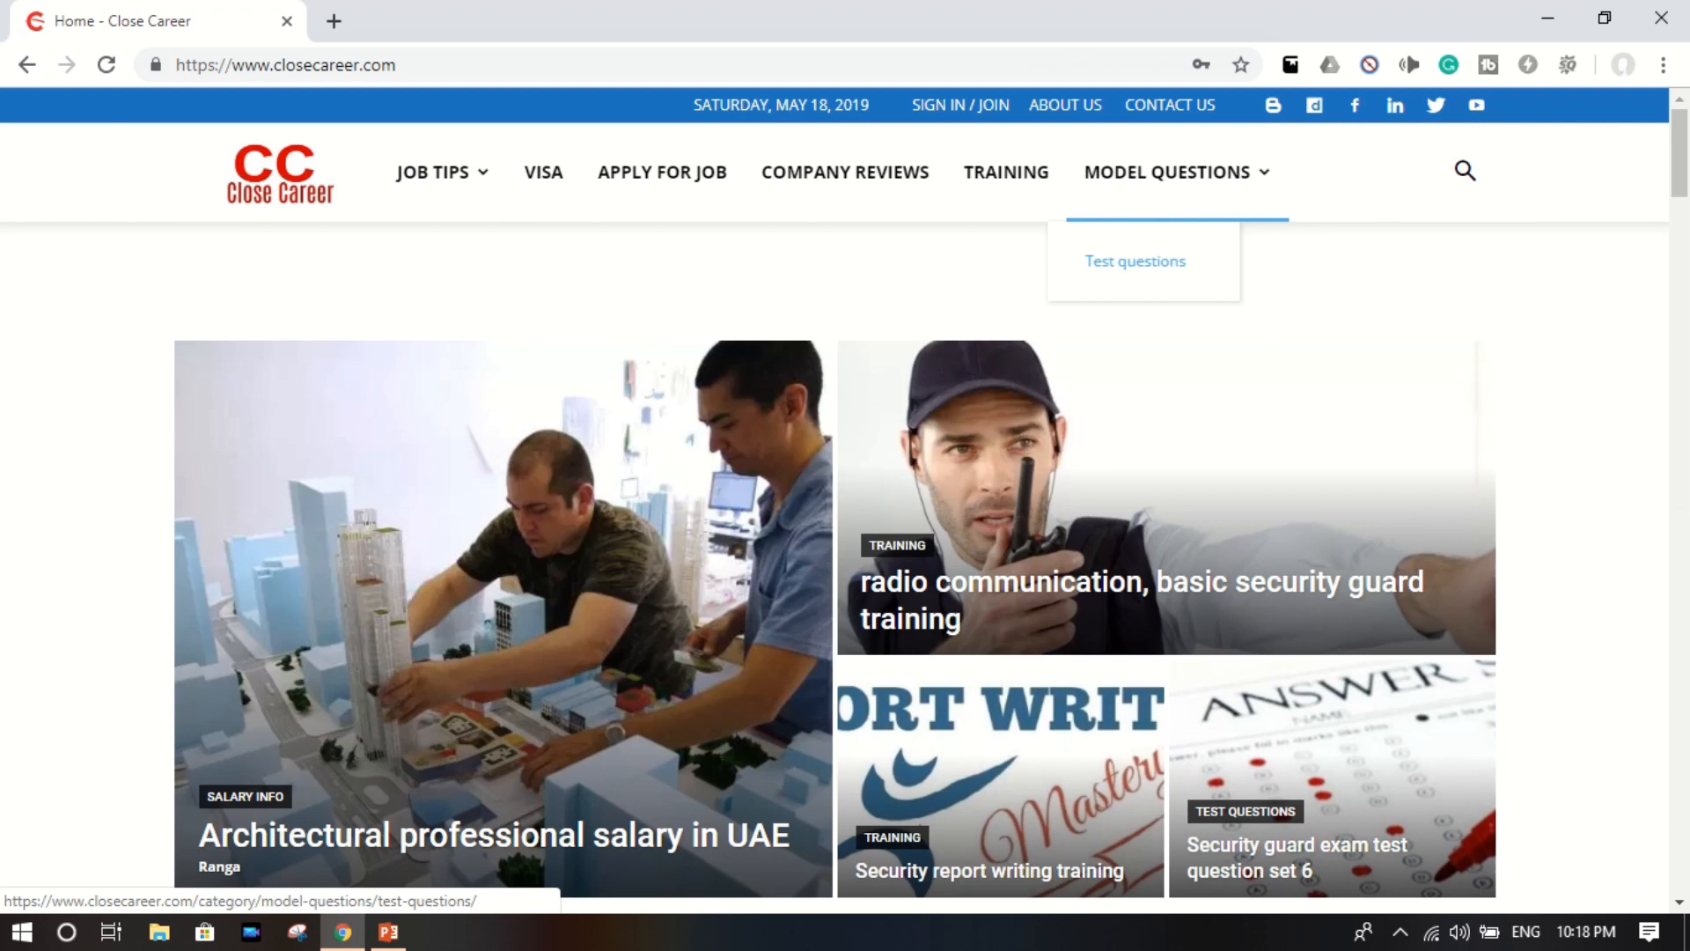
{"action": "left_click", "coordinate": [1134, 261]}
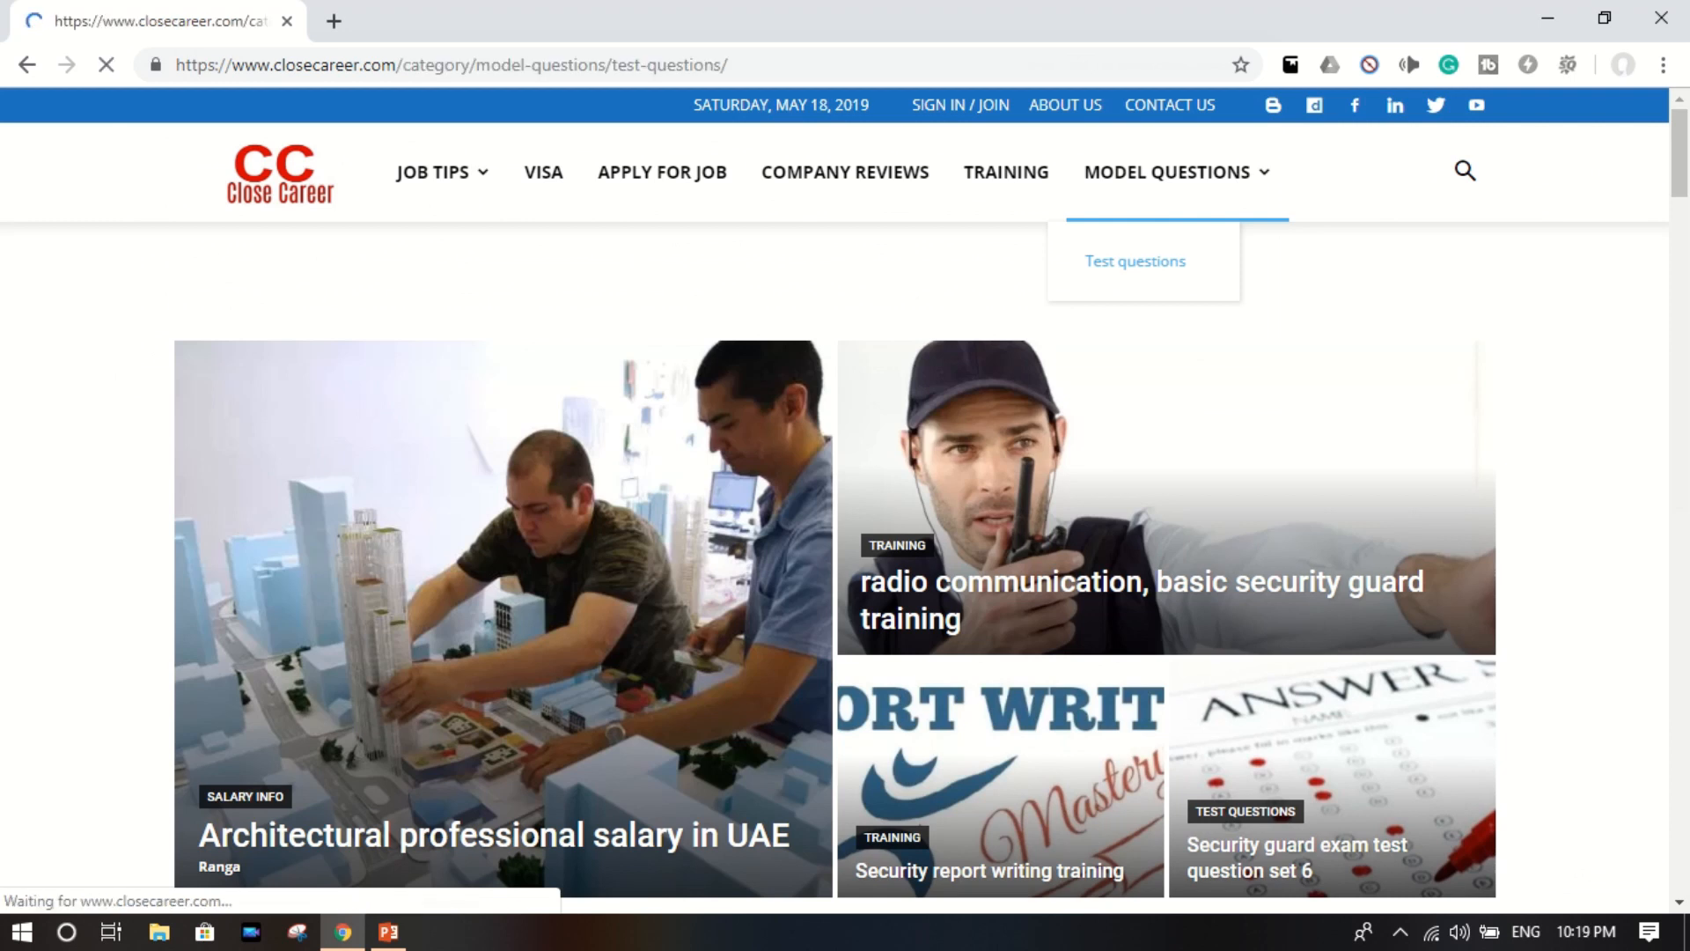
{"action": "left_click", "coordinate": [1134, 261]}
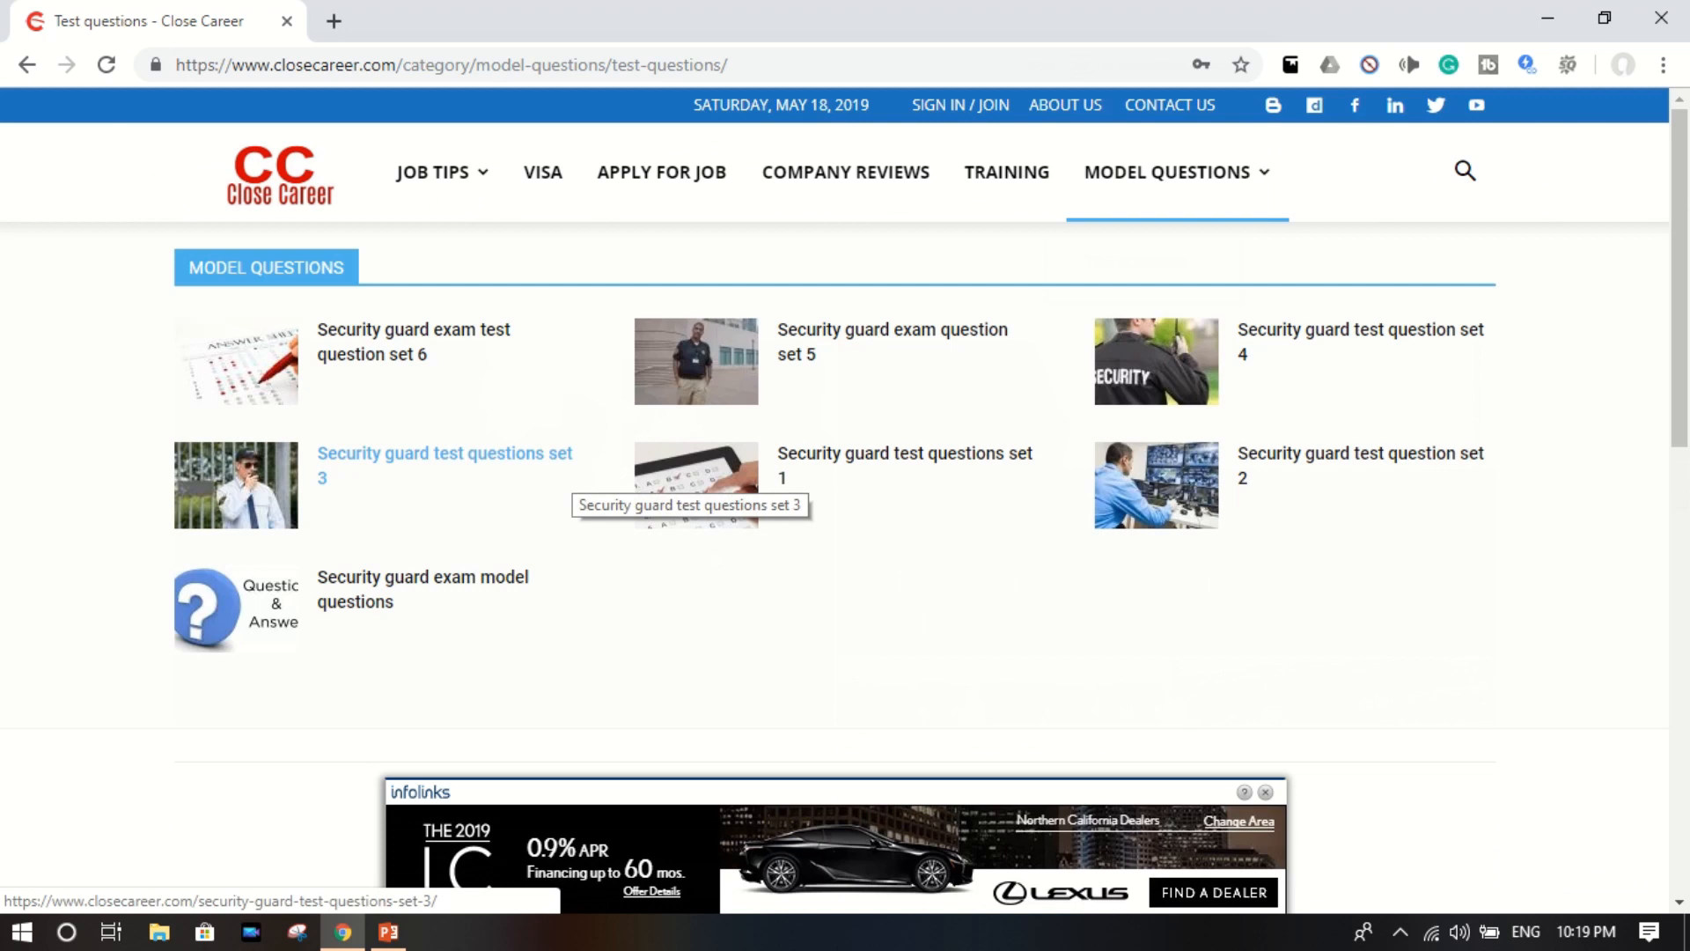
{"action": "mouse_move", "coordinate": [412, 340]}
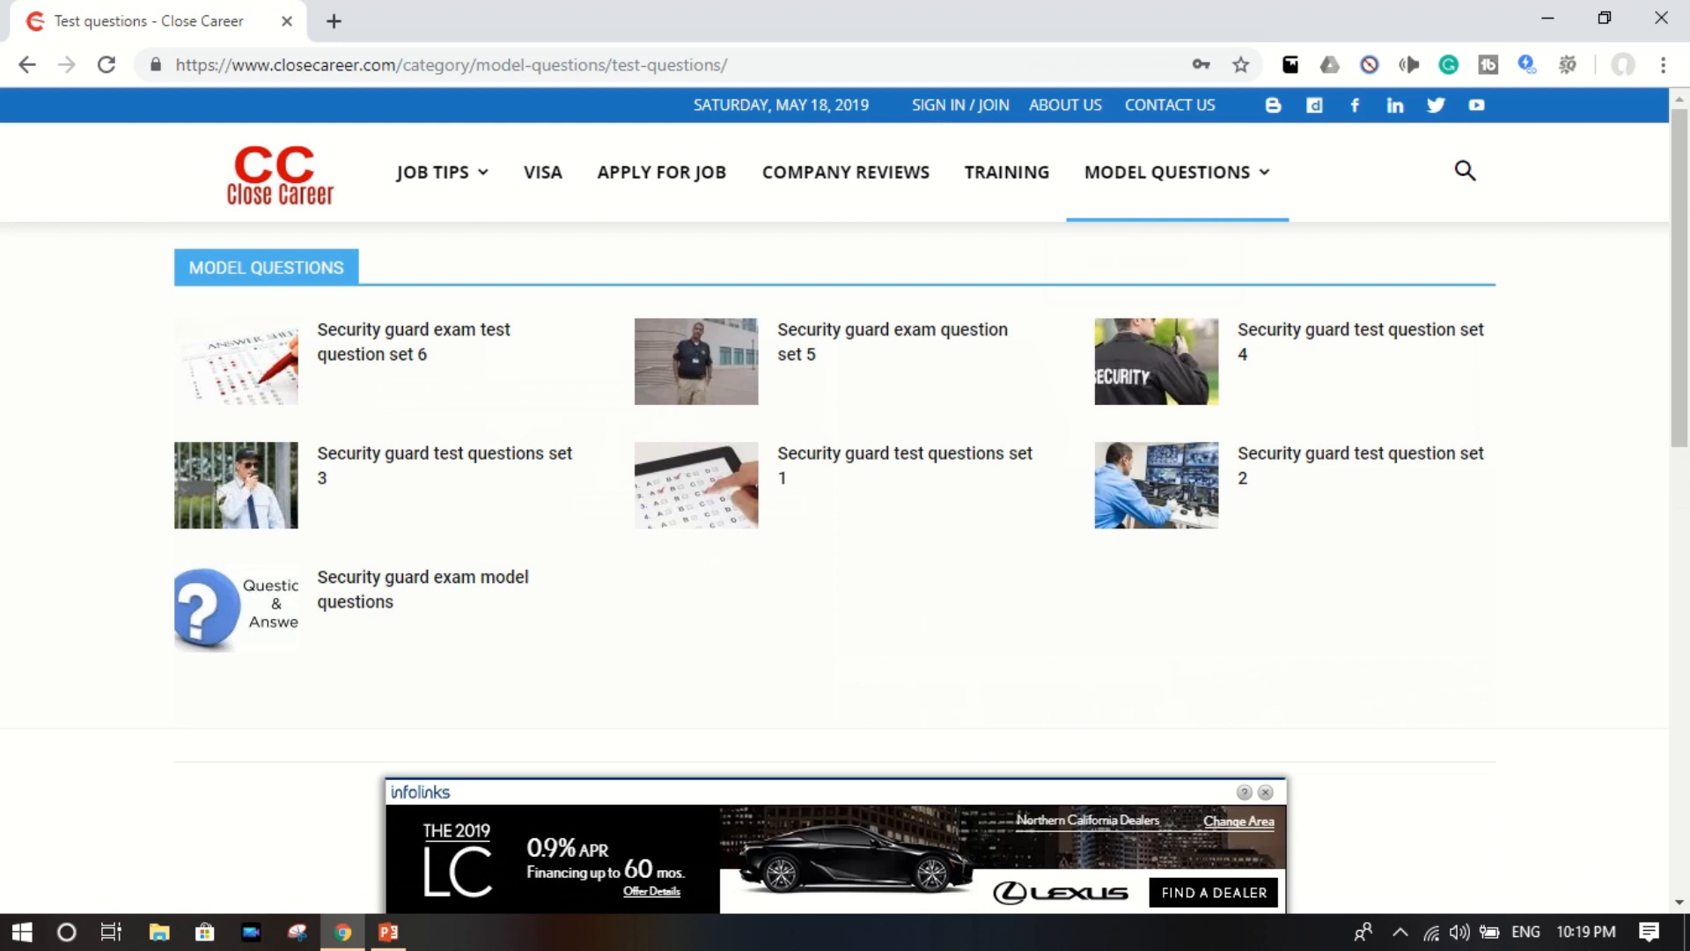
{"action": "mouse_move", "coordinate": [903, 452]}
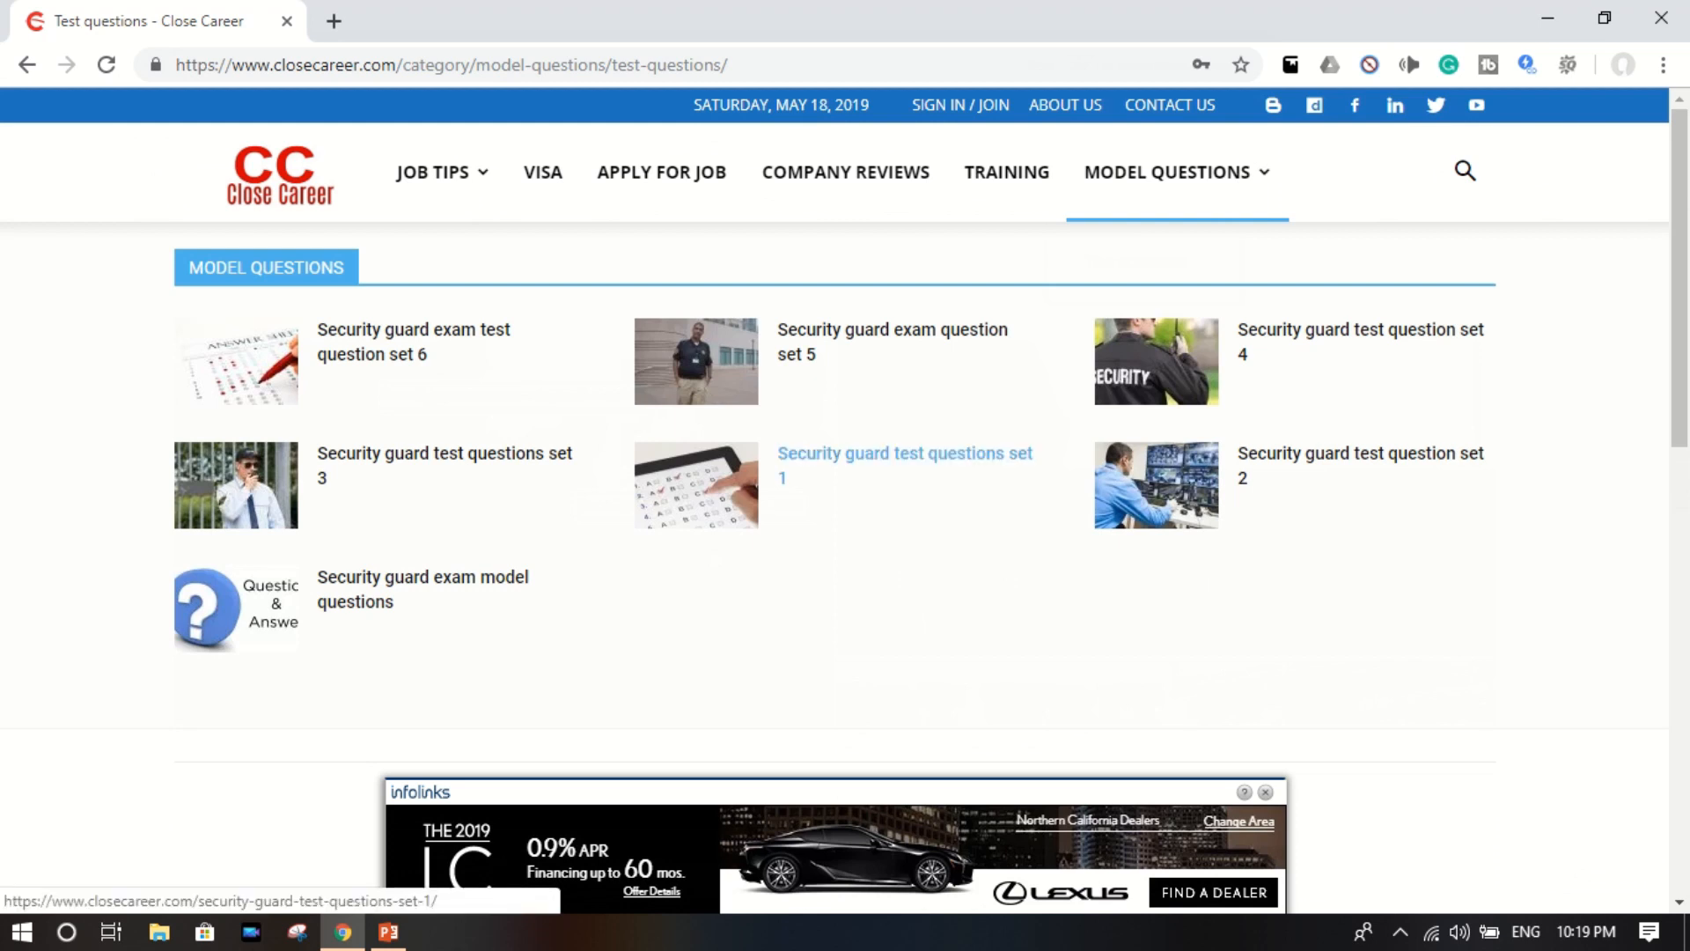
{"action": "mouse_move", "coordinate": [903, 463]}
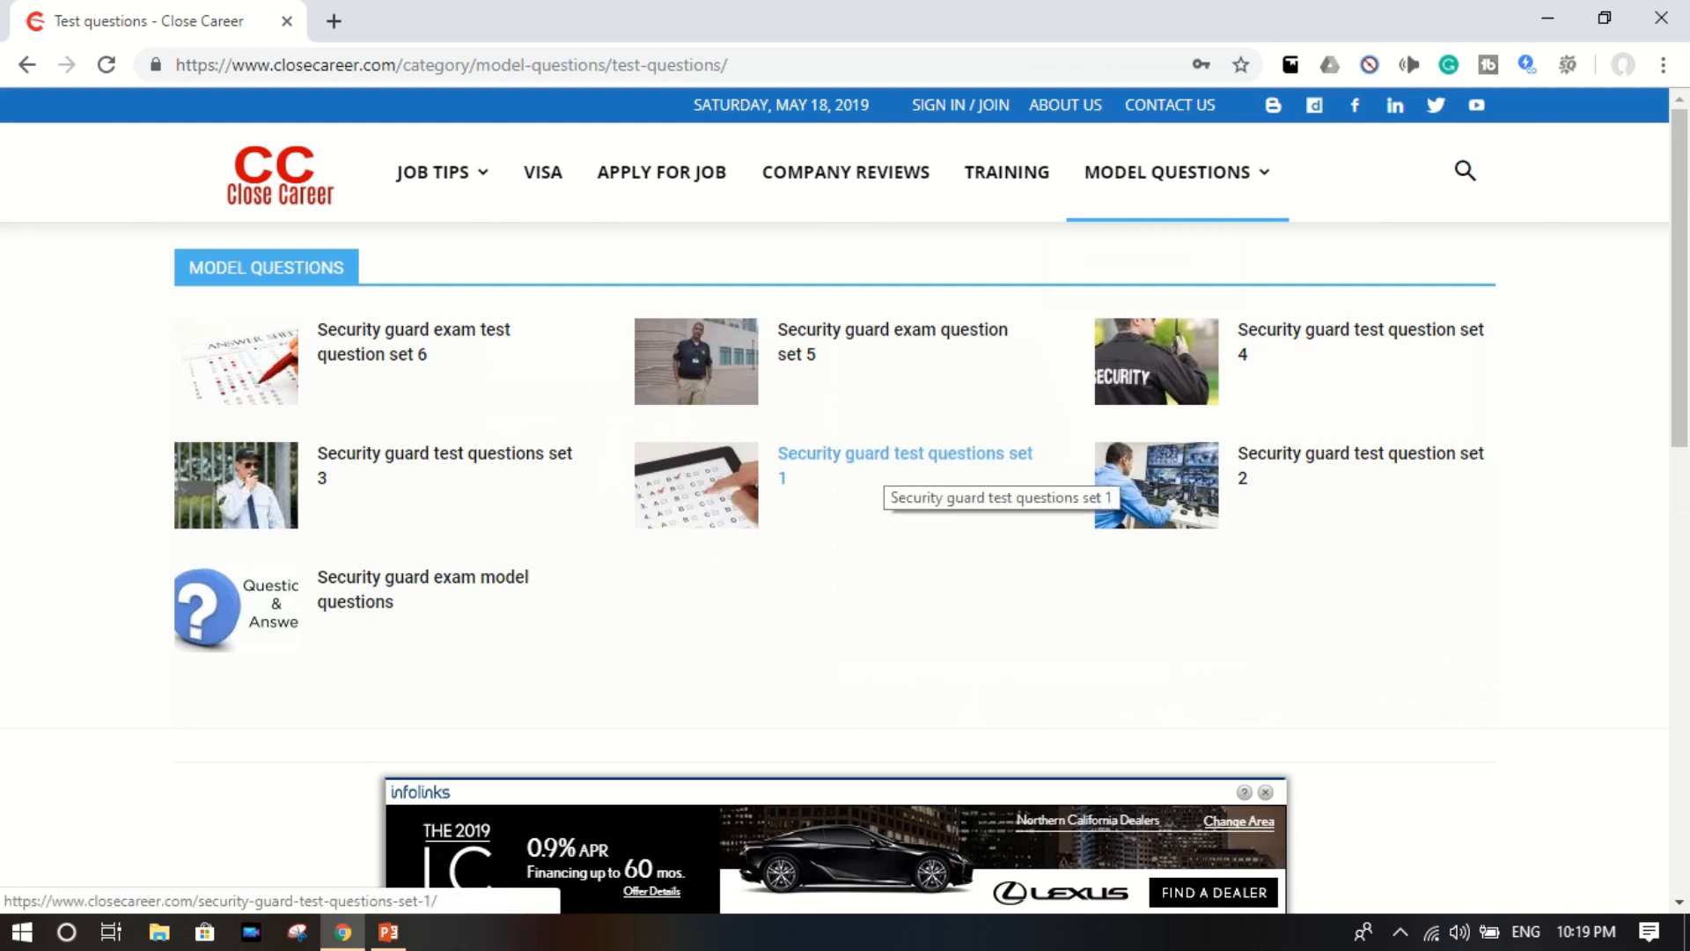
{"action": "left_click", "coordinate": [903, 463]}
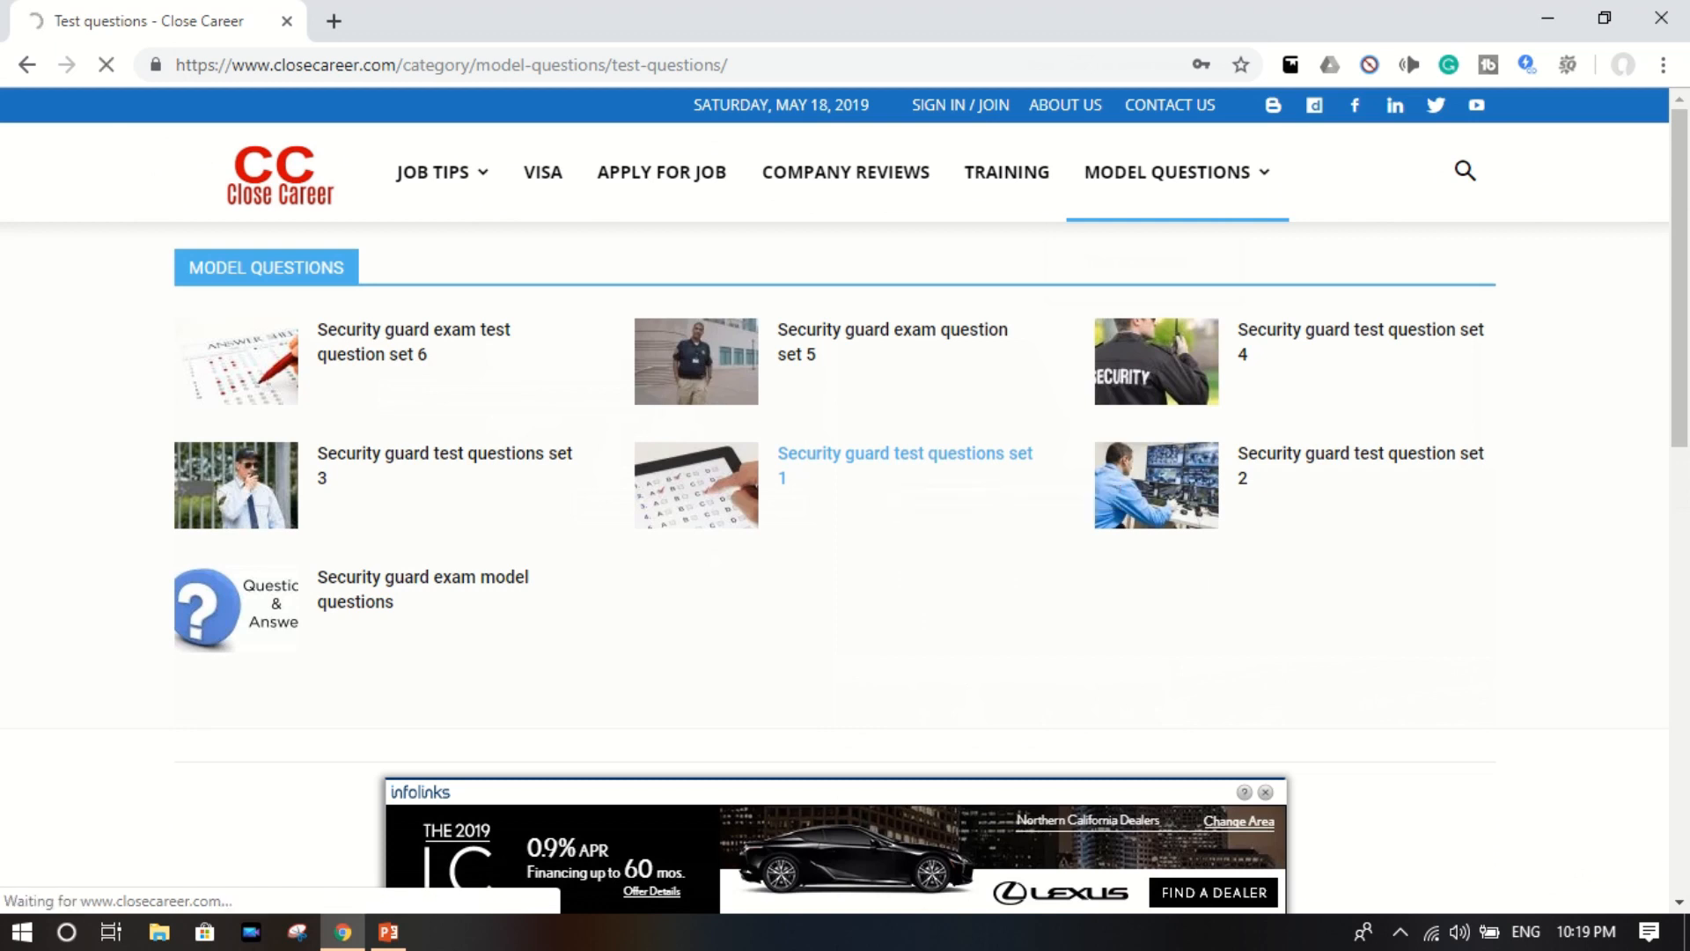
View security guard set 1 and reveal the answers under its first questions
{"action": "left_click", "coordinate": [903, 465]}
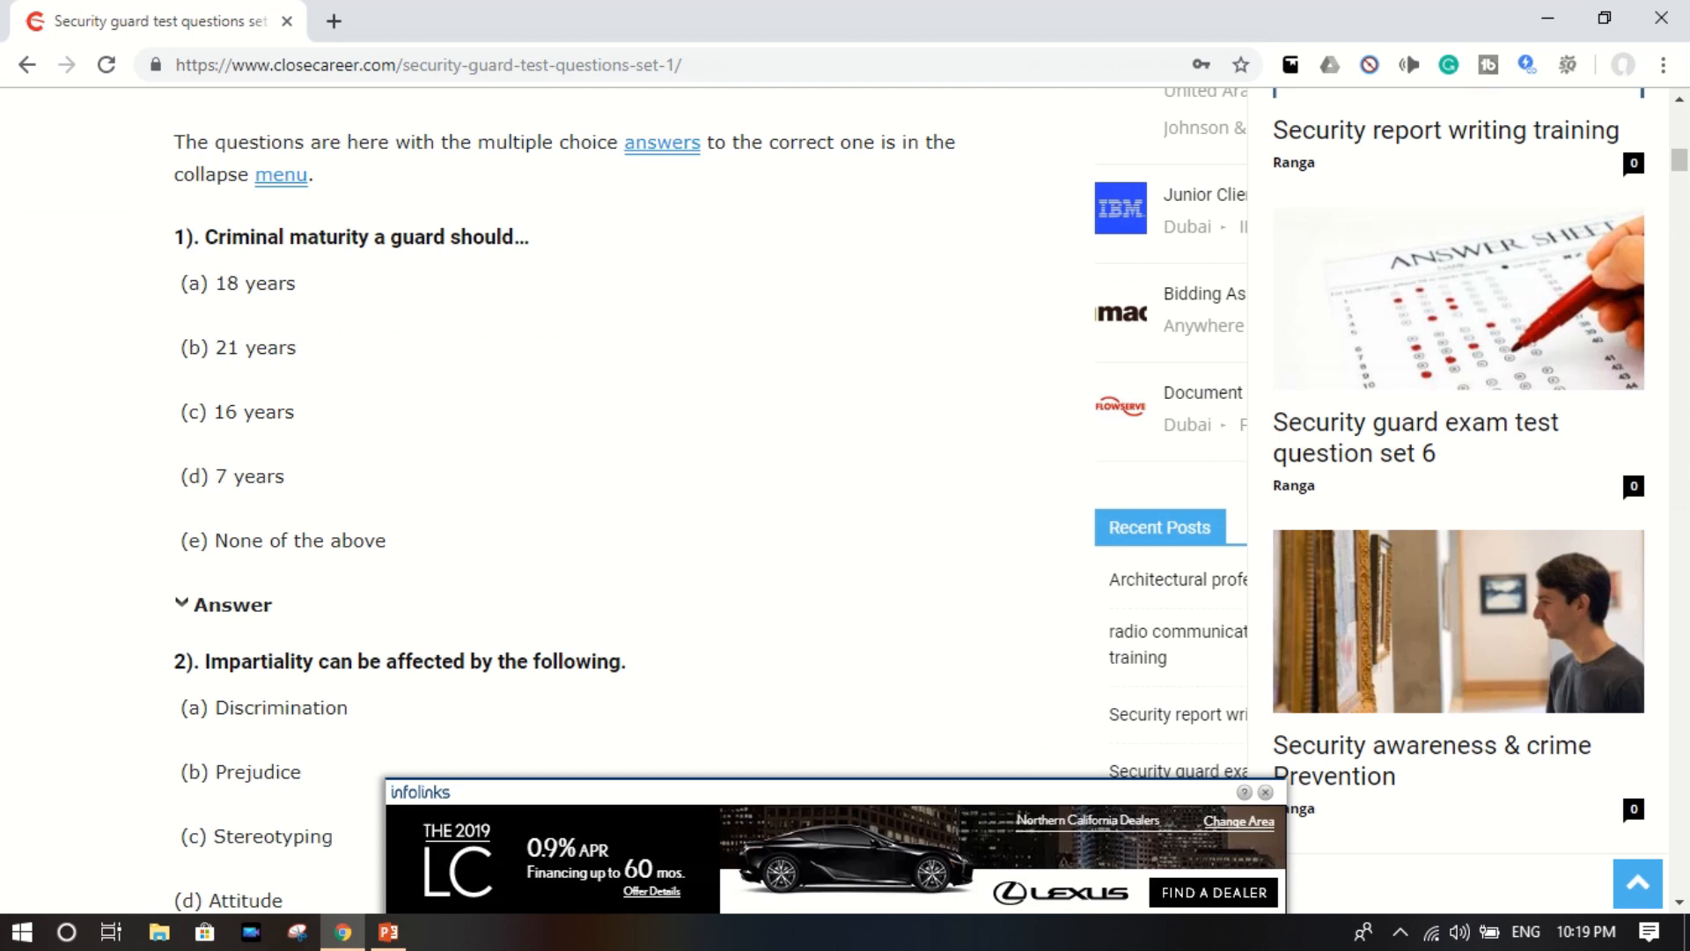
{"action": "scroll", "scroll_direction": "down", "scroll_amount": 3}
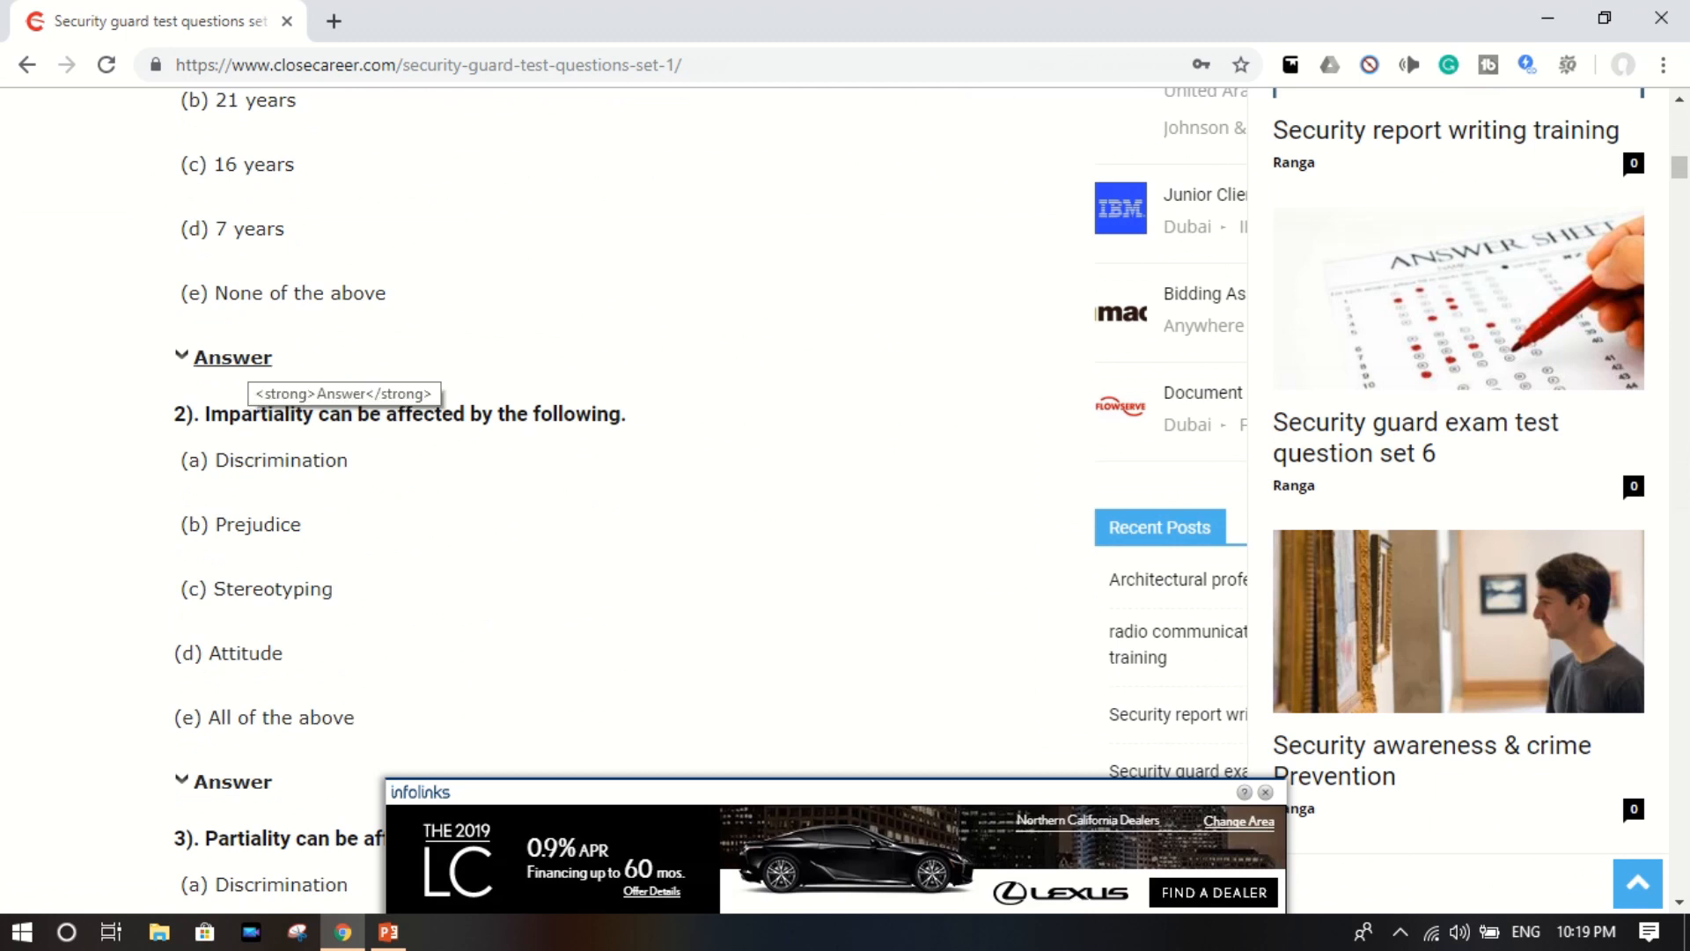
{"action": "left_click", "coordinate": [232, 357]}
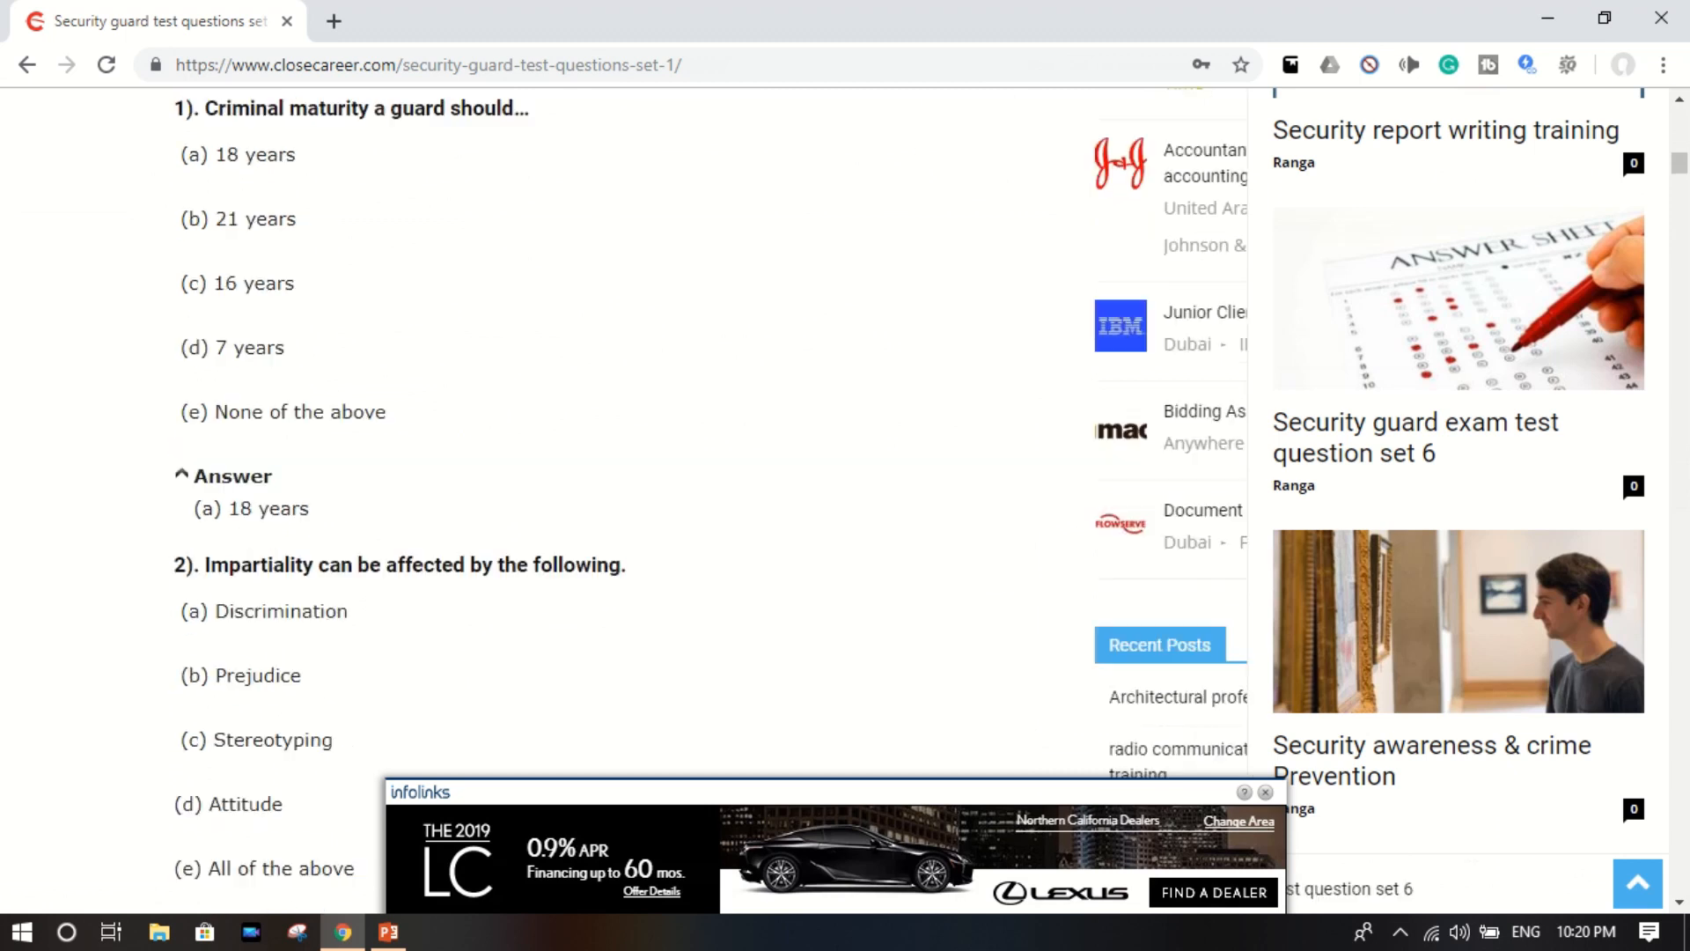
{"action": "scroll", "scroll_direction": "down", "scroll_amount": 3}
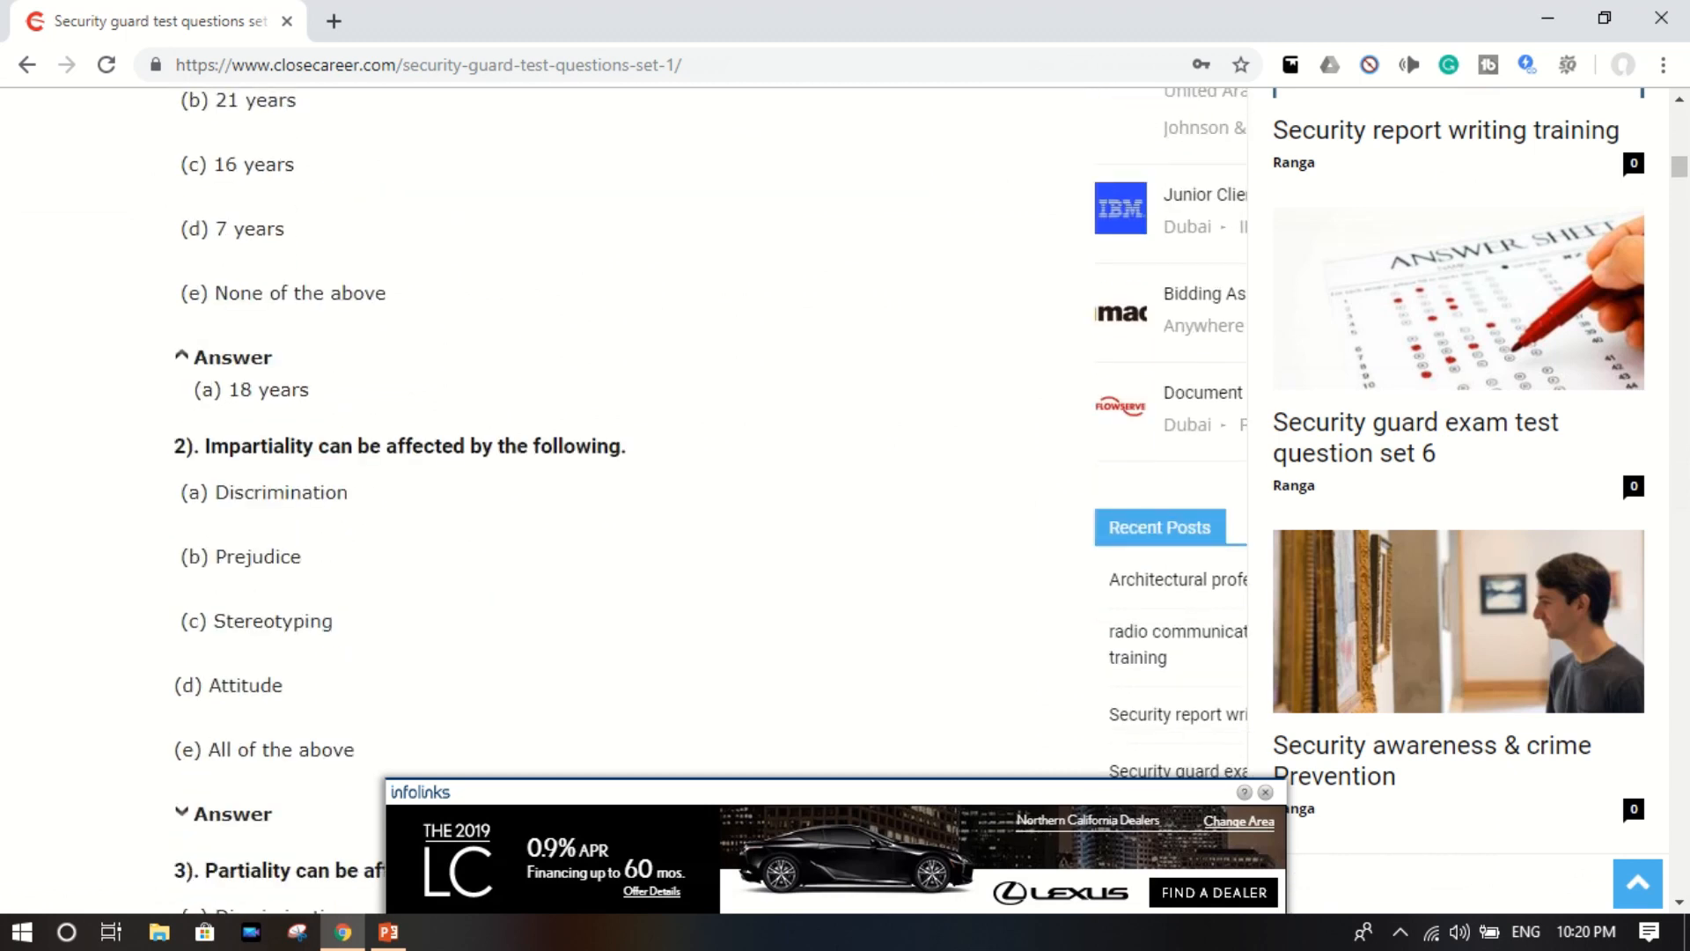
{"action": "scroll", "scroll_direction": "down", "scroll_amount": 3}
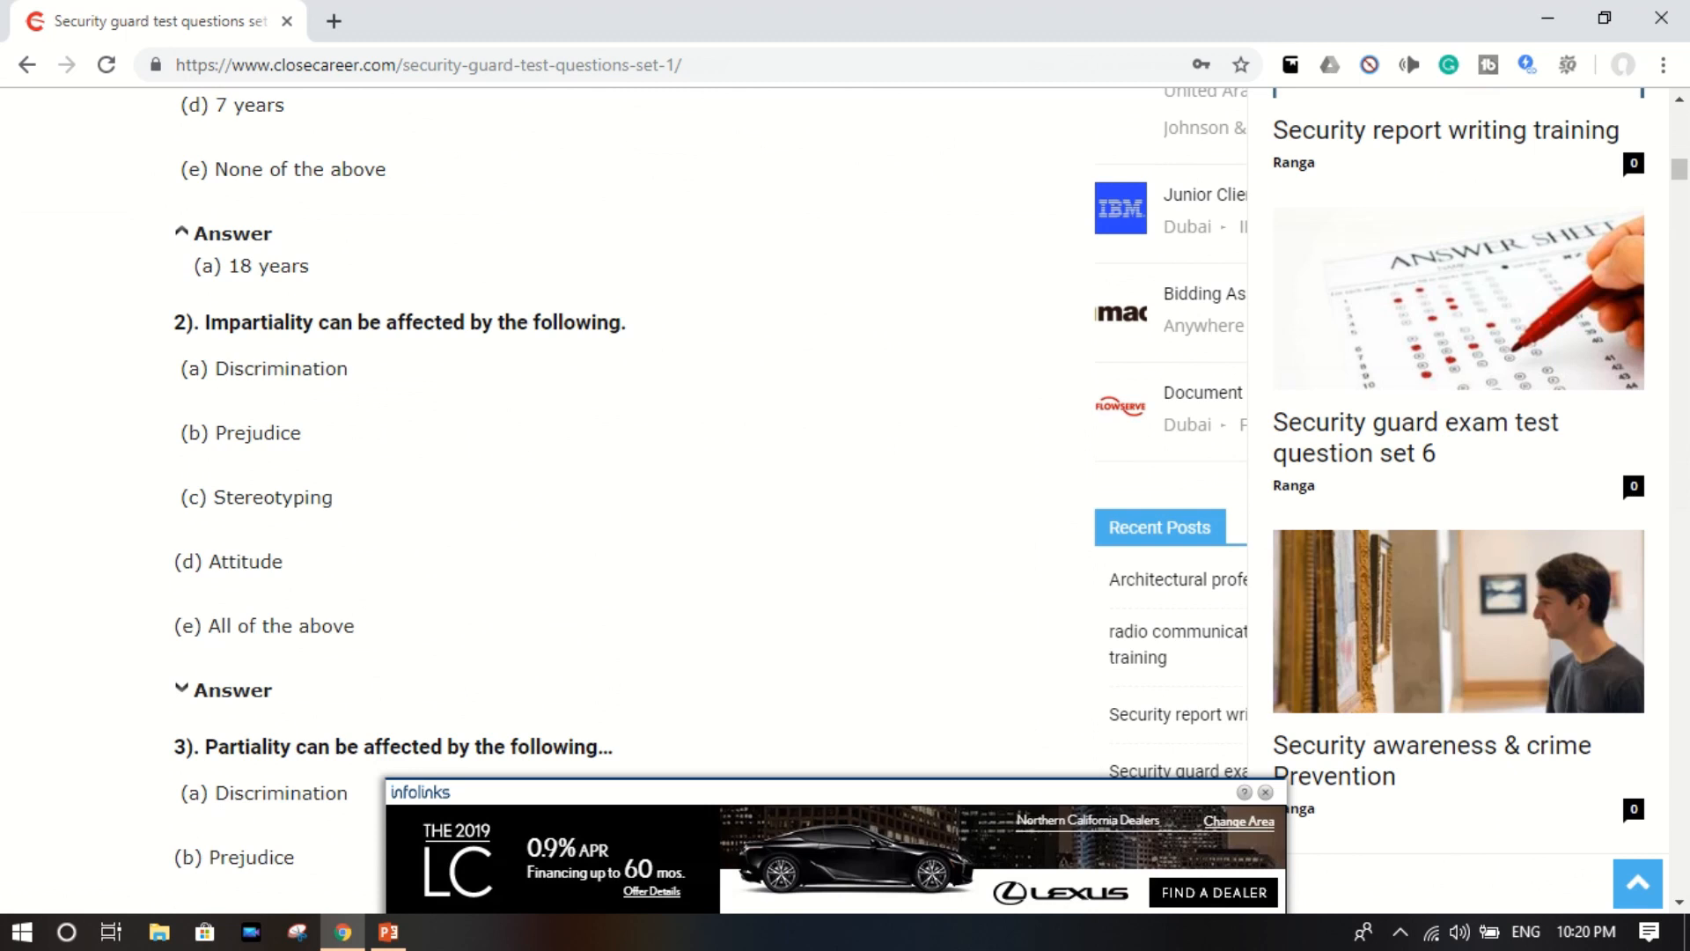
{"action": "scroll", "scroll_direction": "down", "scroll_amount": 3}
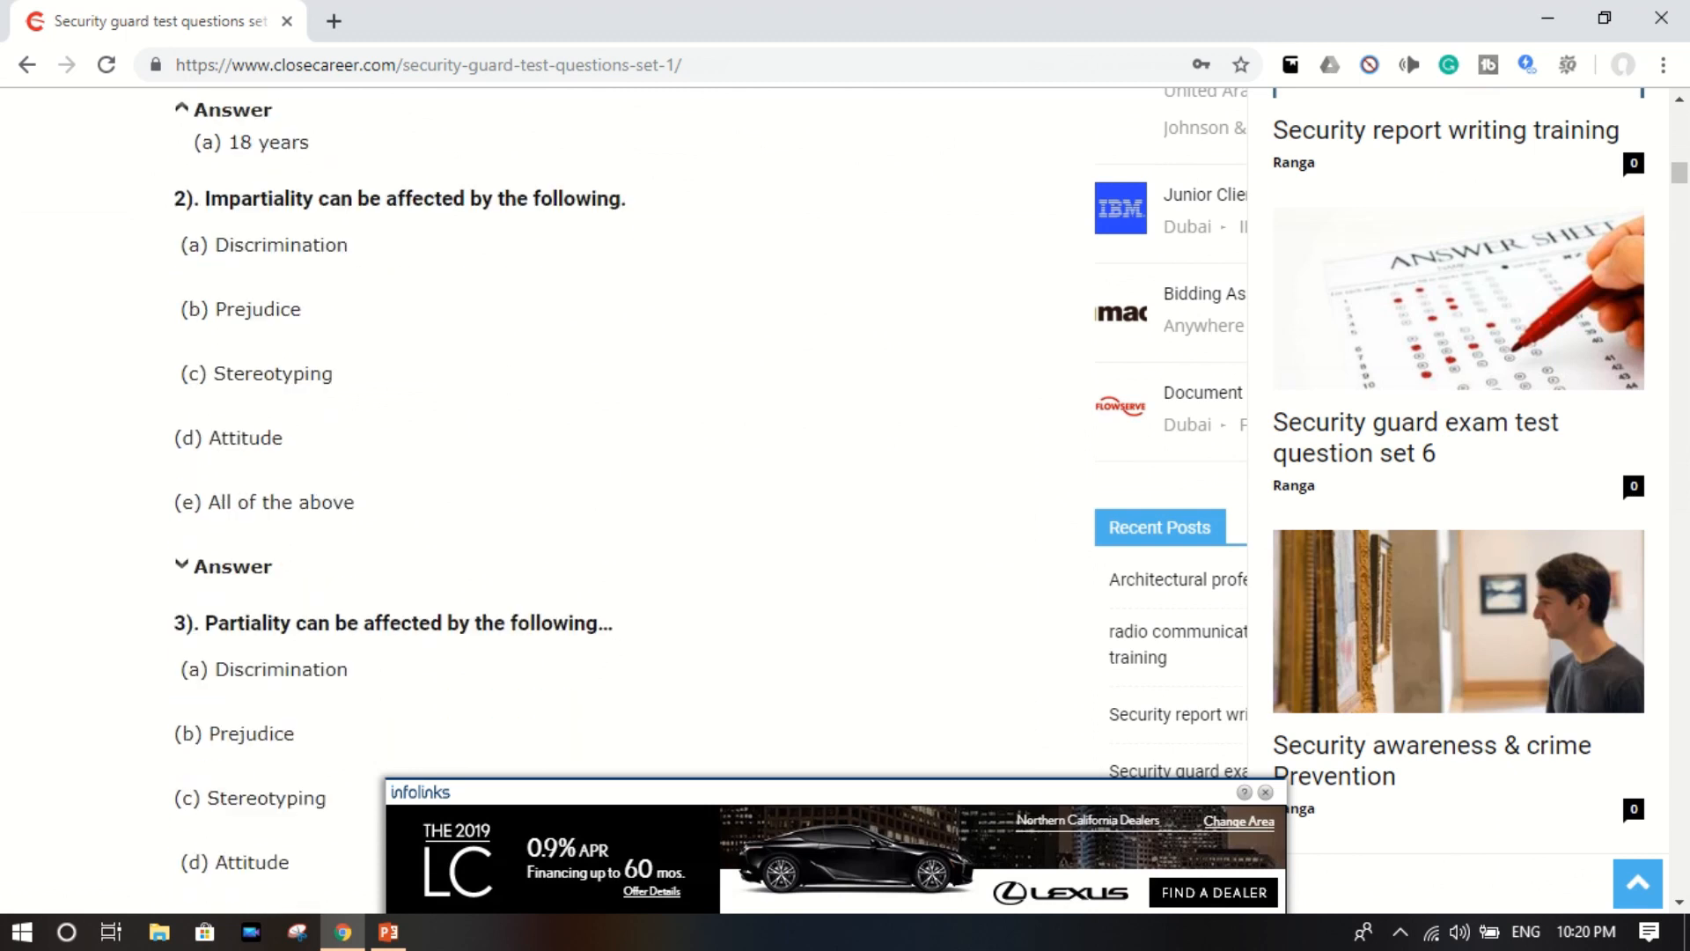
{"action": "scroll", "scroll_direction": "down", "scroll_amount": 3}
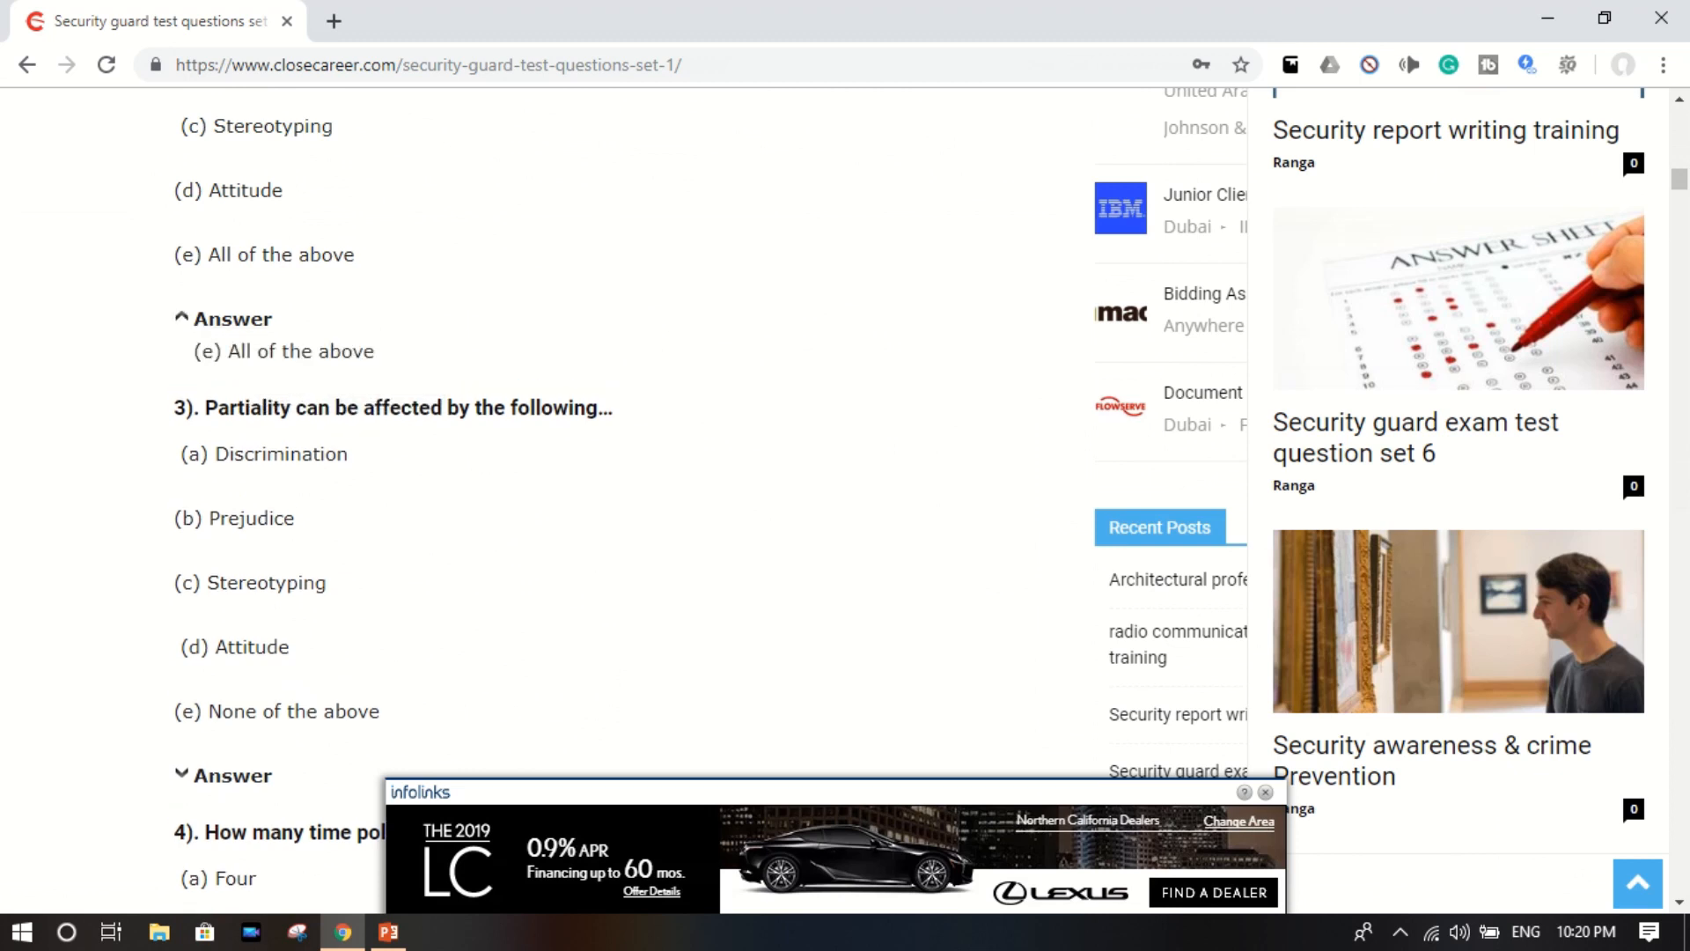
{"action": "scroll", "scroll_direction": "down", "scroll_amount": 3}
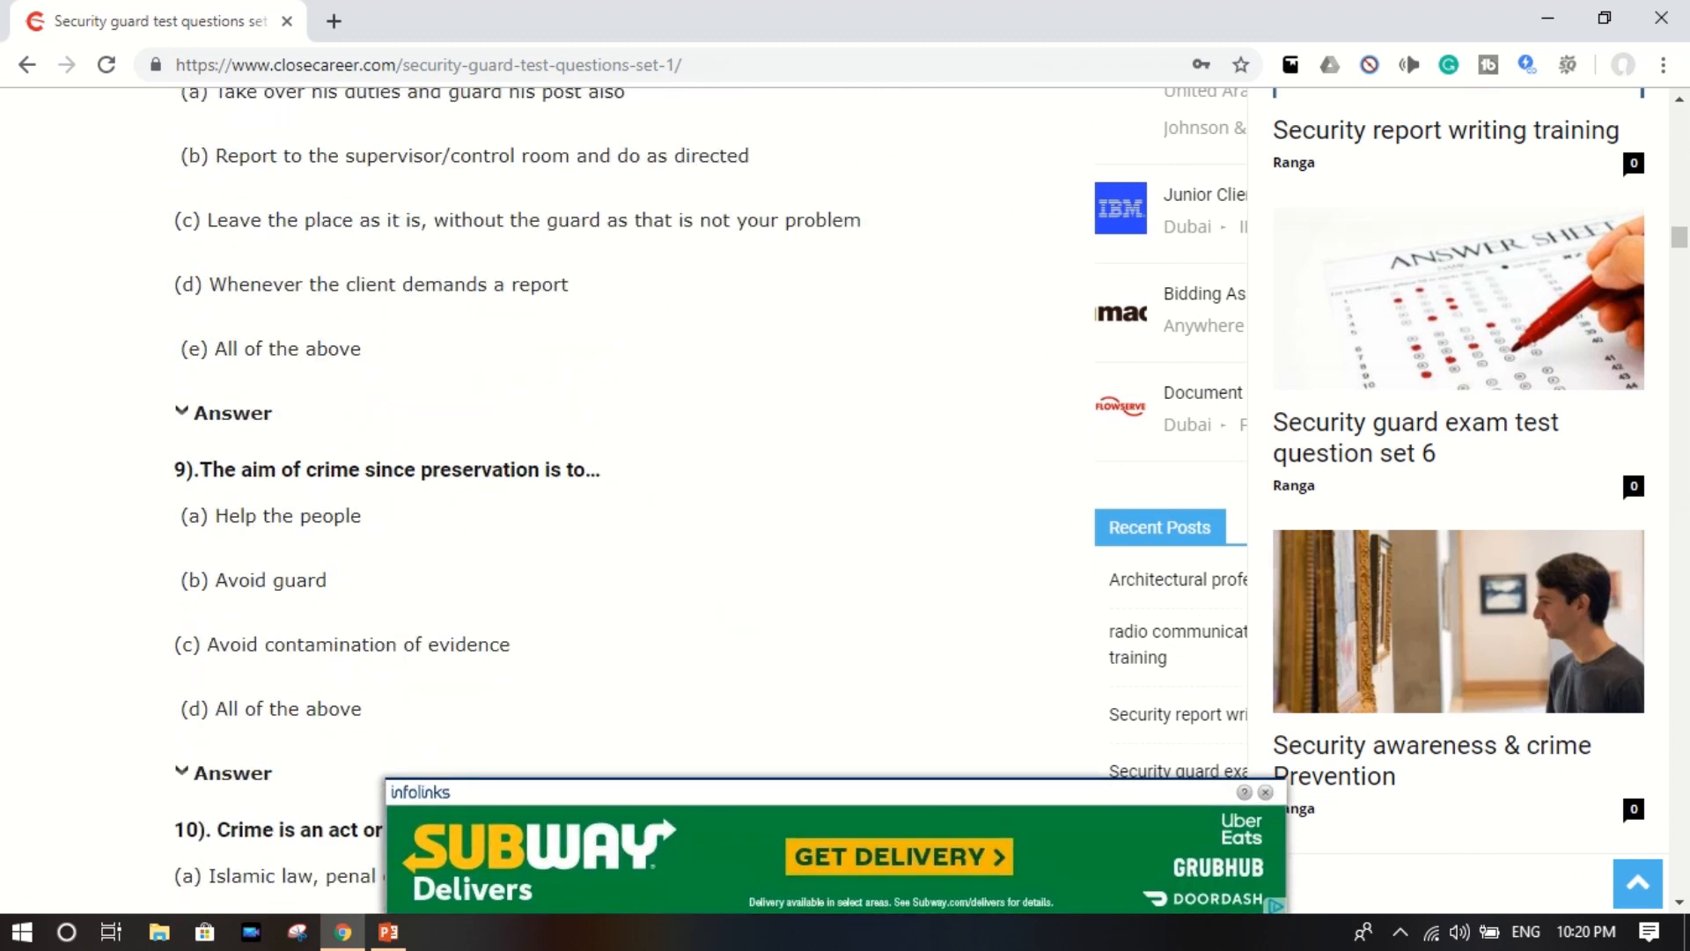
Browse the rest of set 1, then go back to the Test questions list of seven sets
{"action": "scroll", "scroll_direction": "down", "scroll_amount": 3}
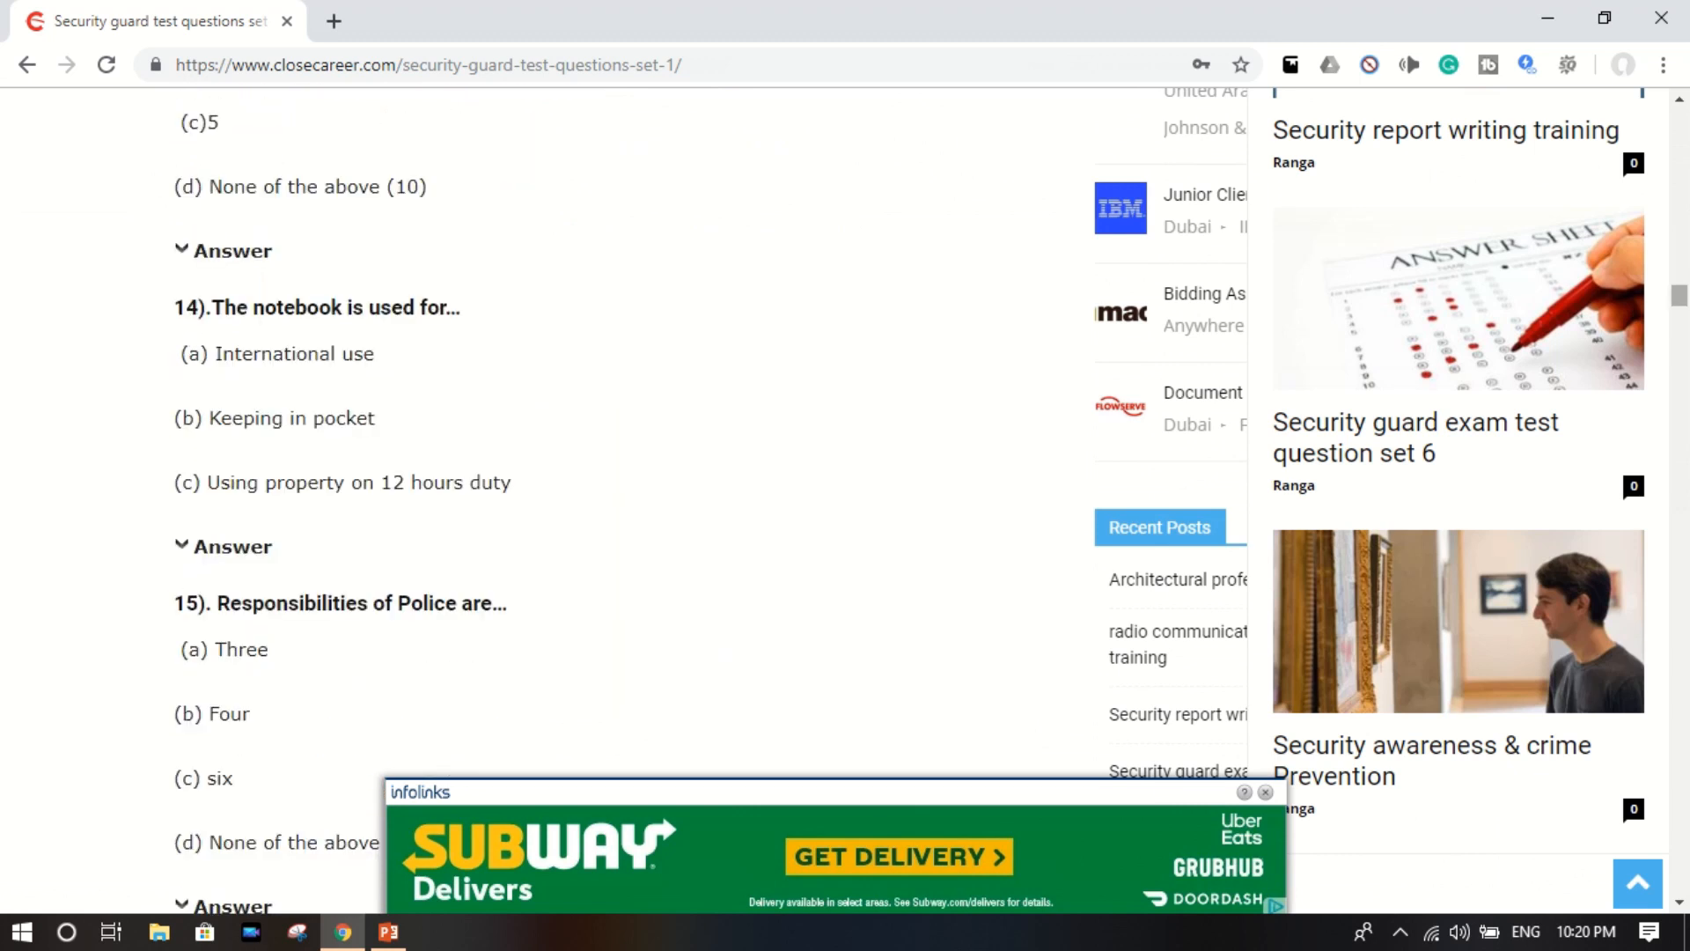
{"action": "scroll", "scroll_direction": "down", "scroll_amount": 3}
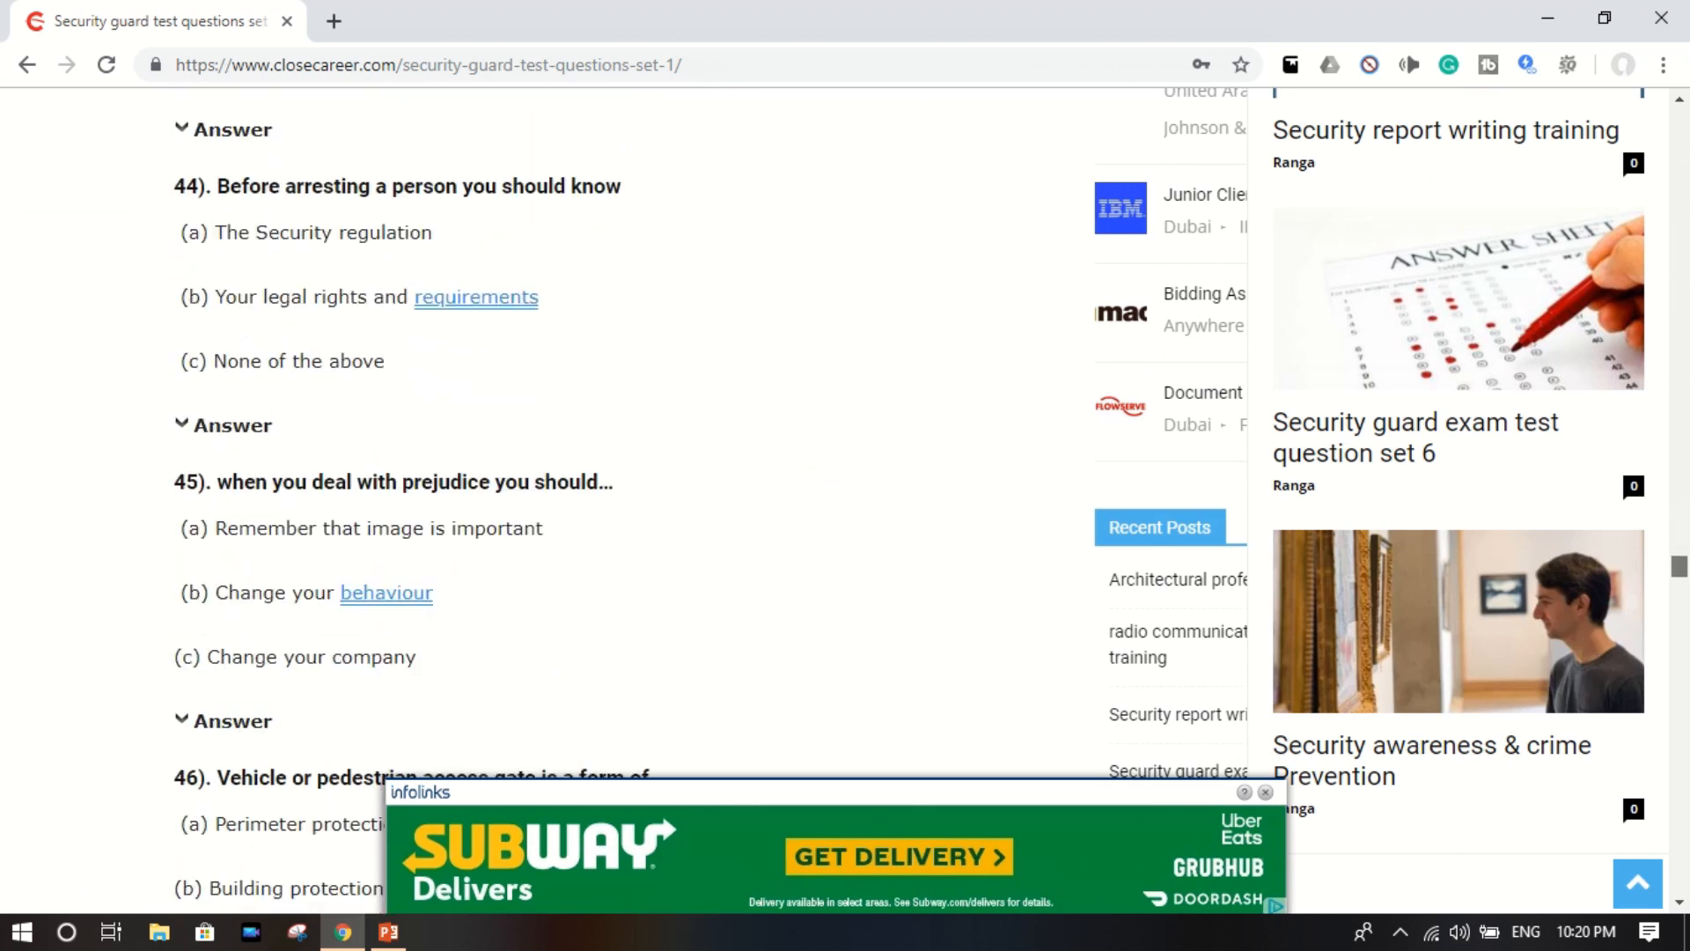
{"action": "scroll", "scroll_direction": "down", "scroll_amount": 3}
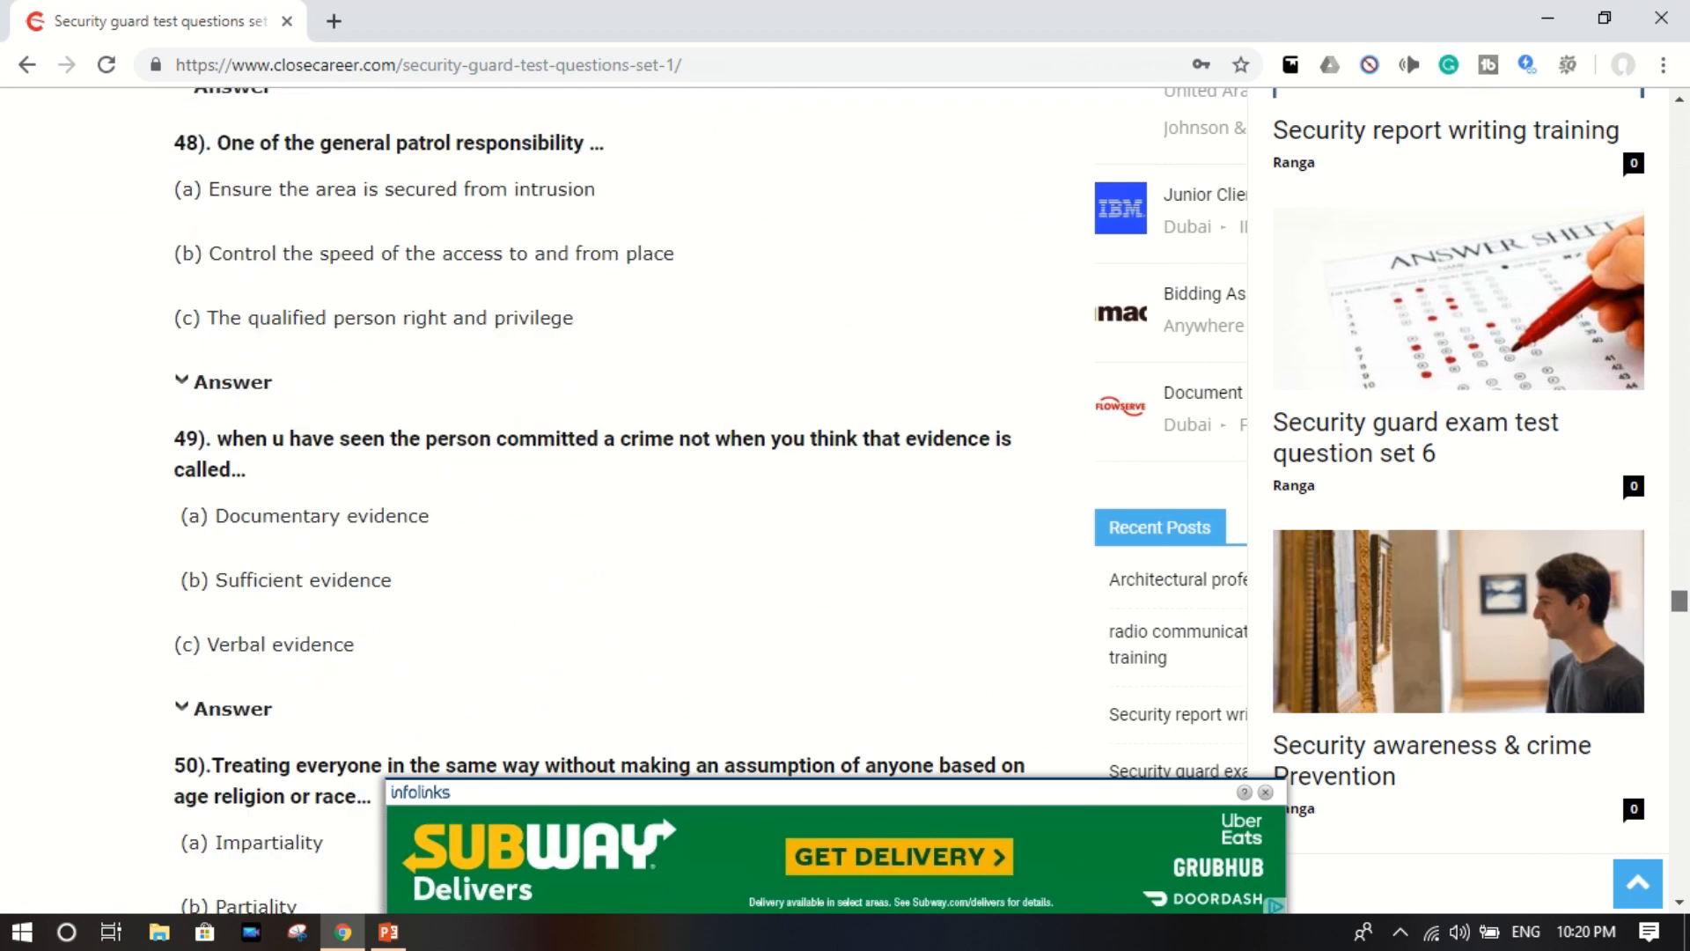
{"action": "scroll", "scroll_direction": "down", "scroll_amount": 3}
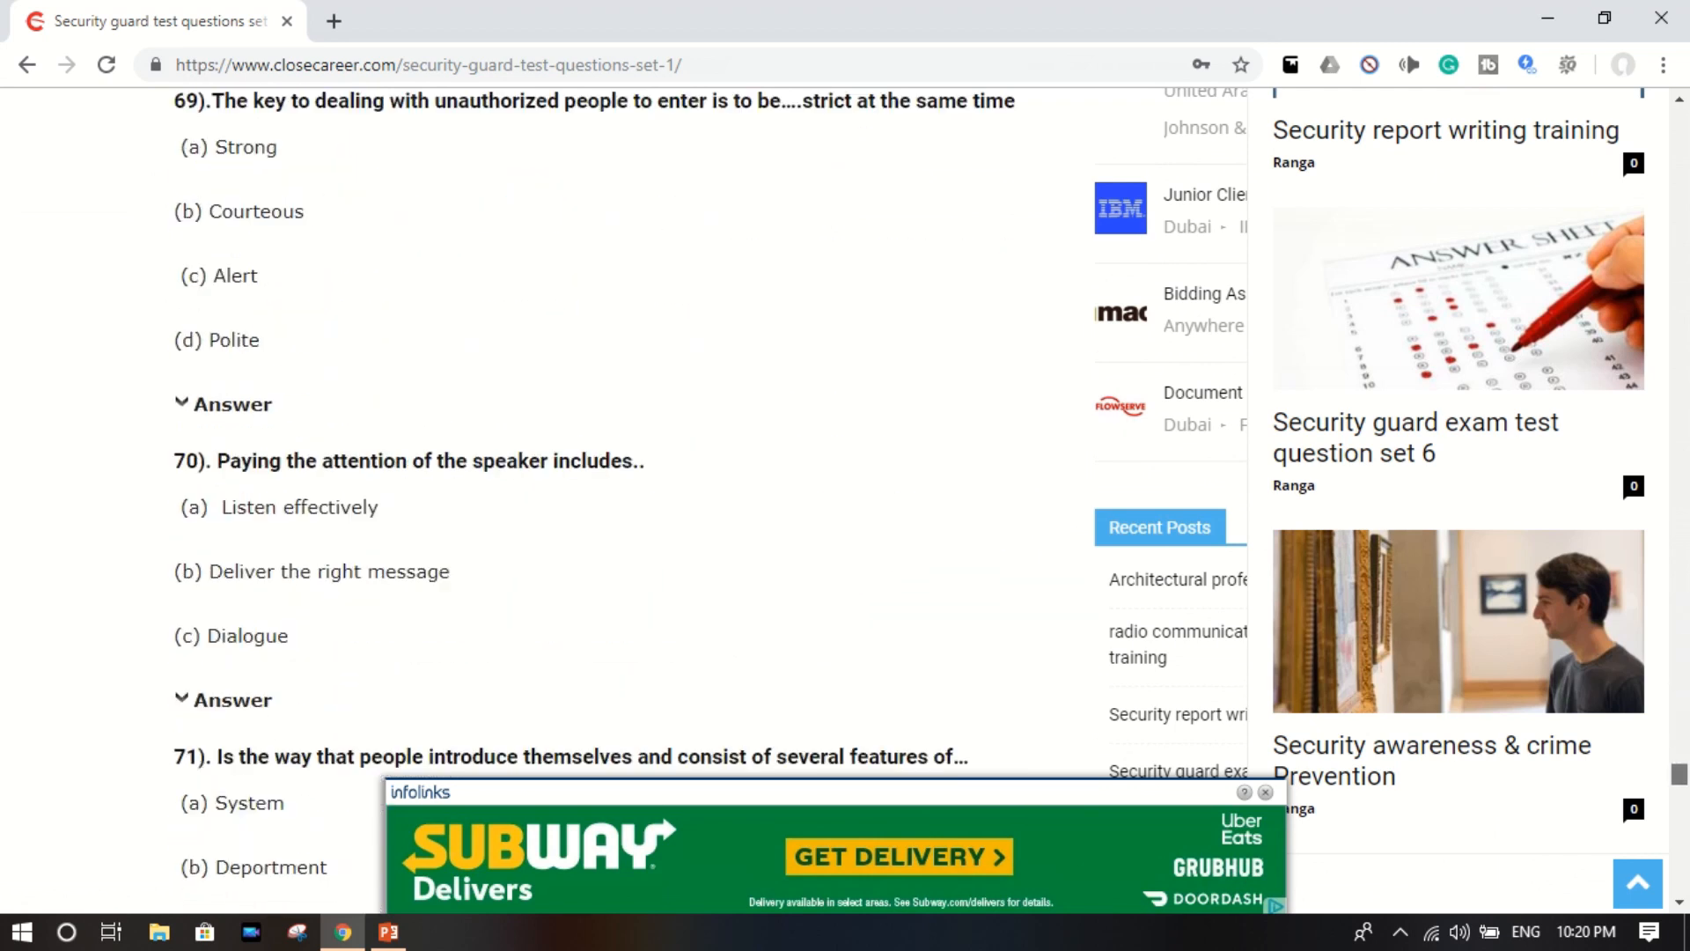
{"action": "scroll", "scroll_direction": "down", "scroll_amount": 3}
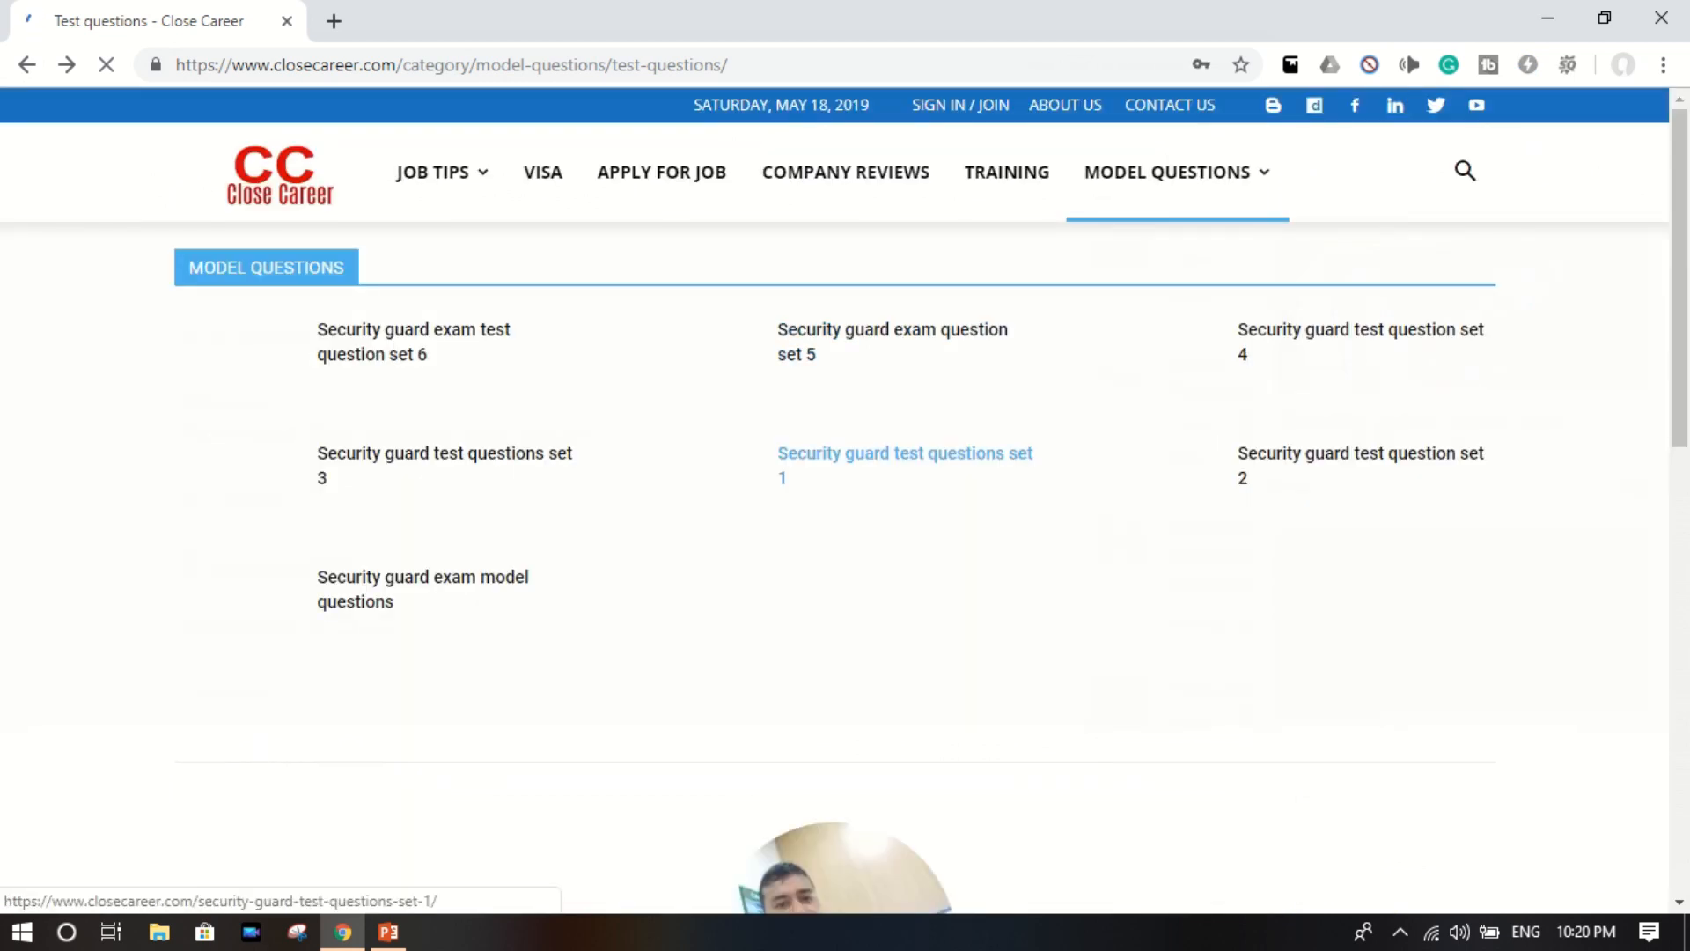
{"action": "left_click", "coordinate": [412, 341]}
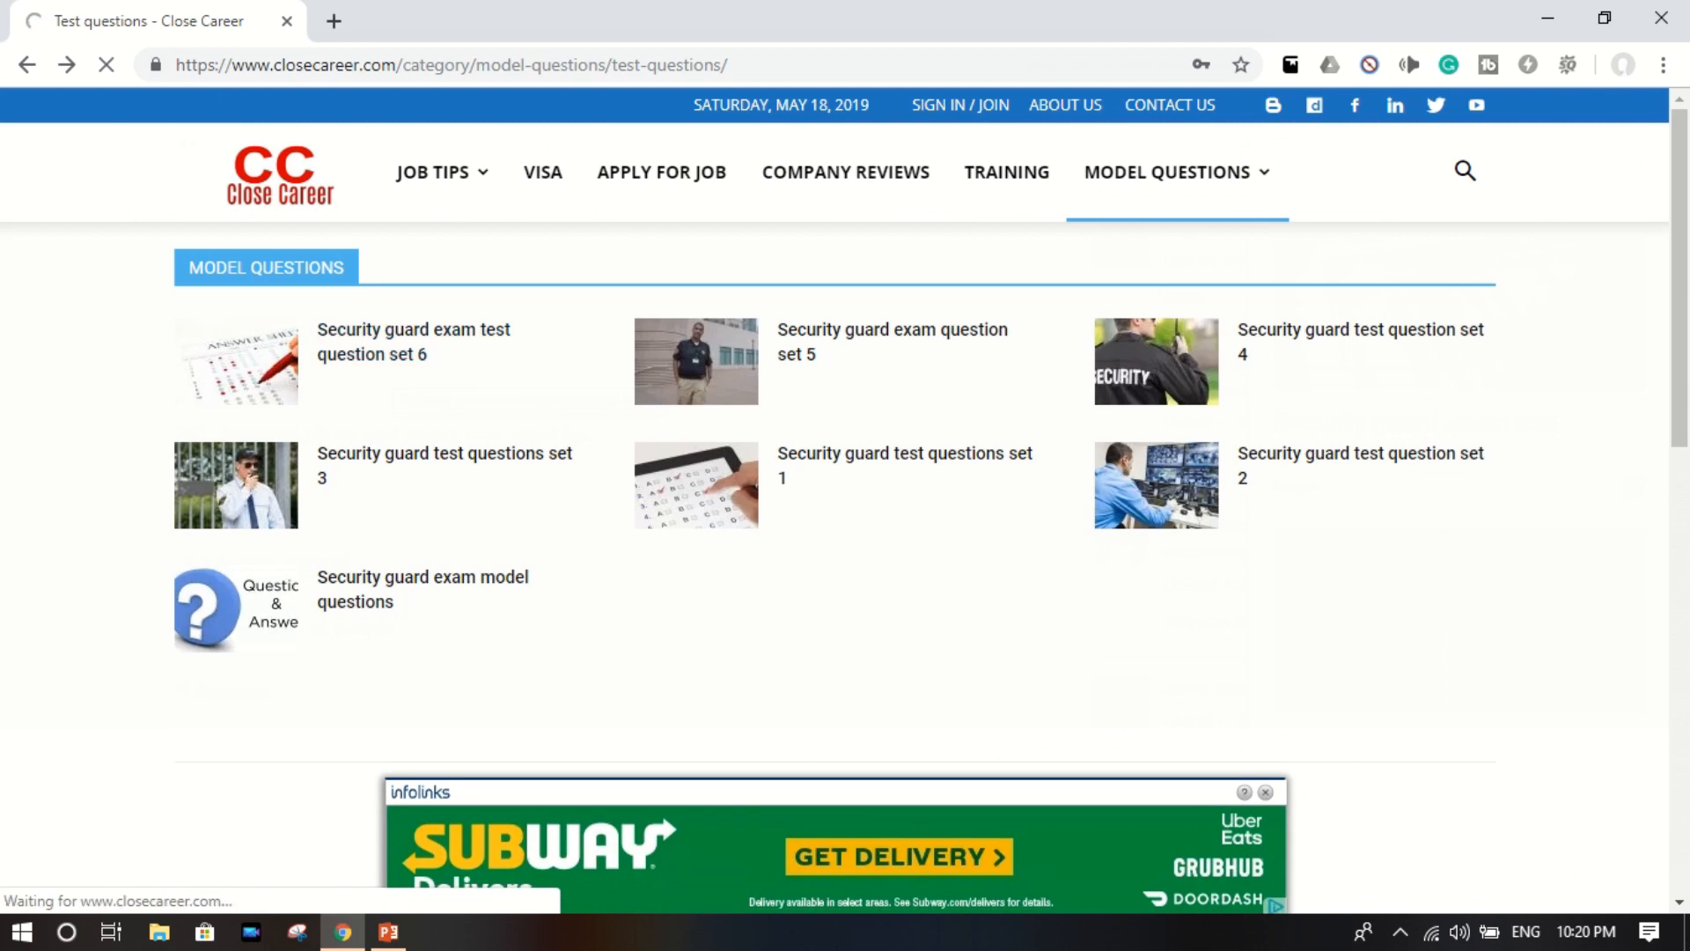
Open Security guard exam test question set 6 and browse its questions
{"action": "left_click", "coordinate": [412, 341]}
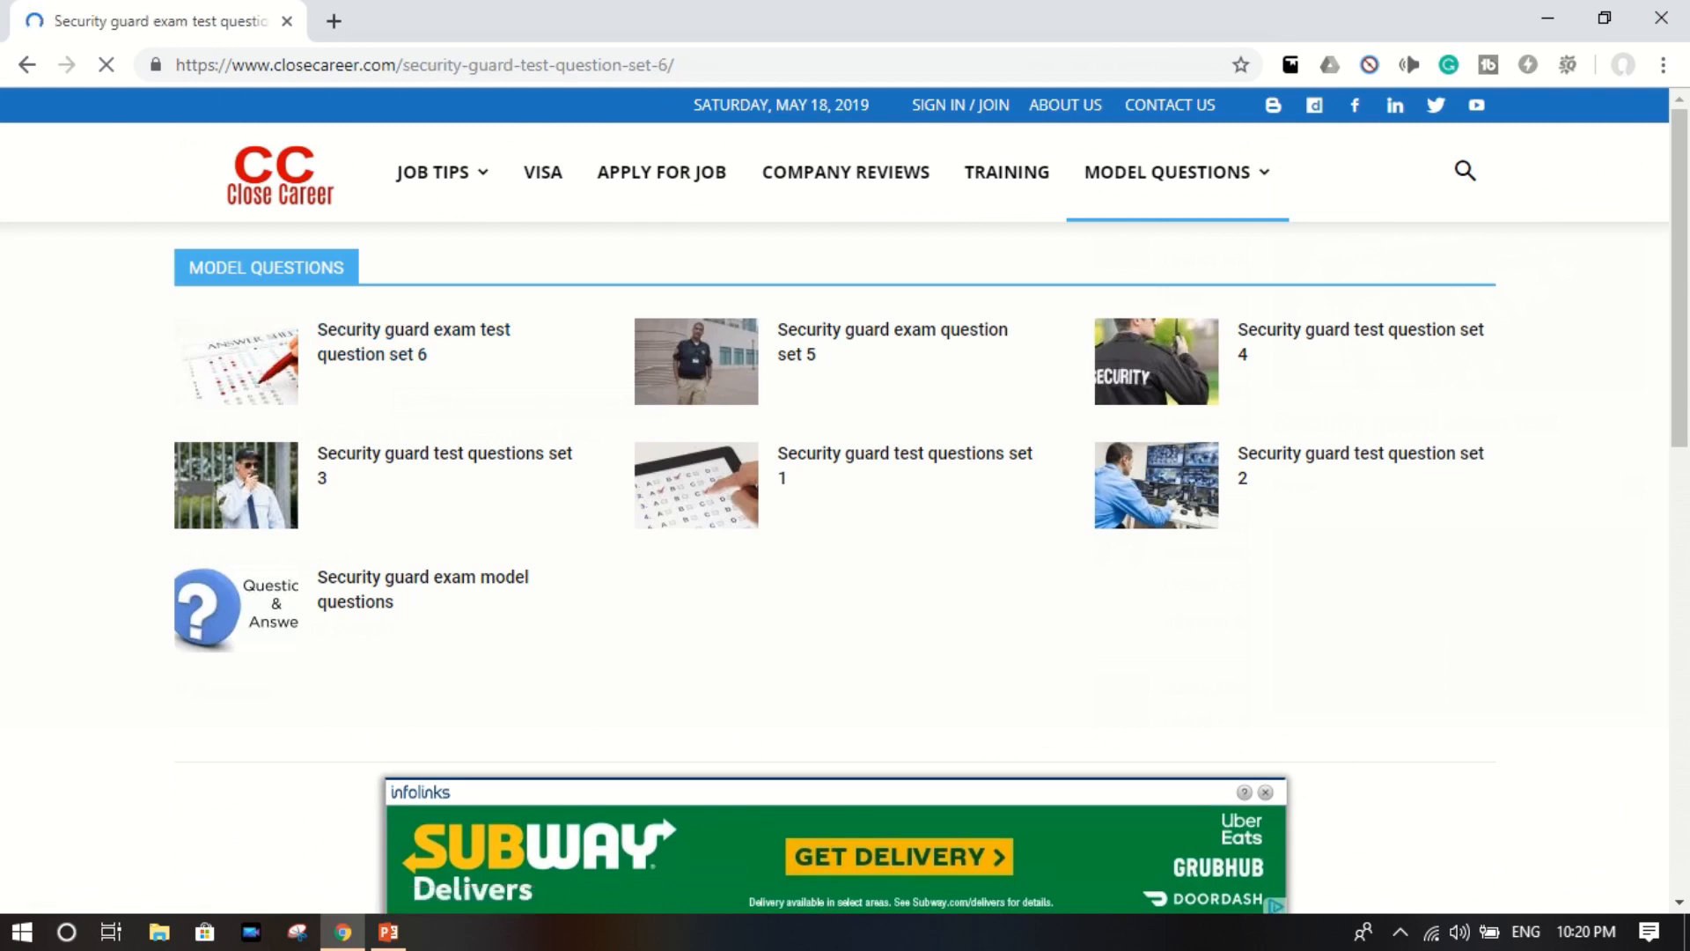
{"action": "scroll", "scroll_direction": "down", "scroll_amount": 3}
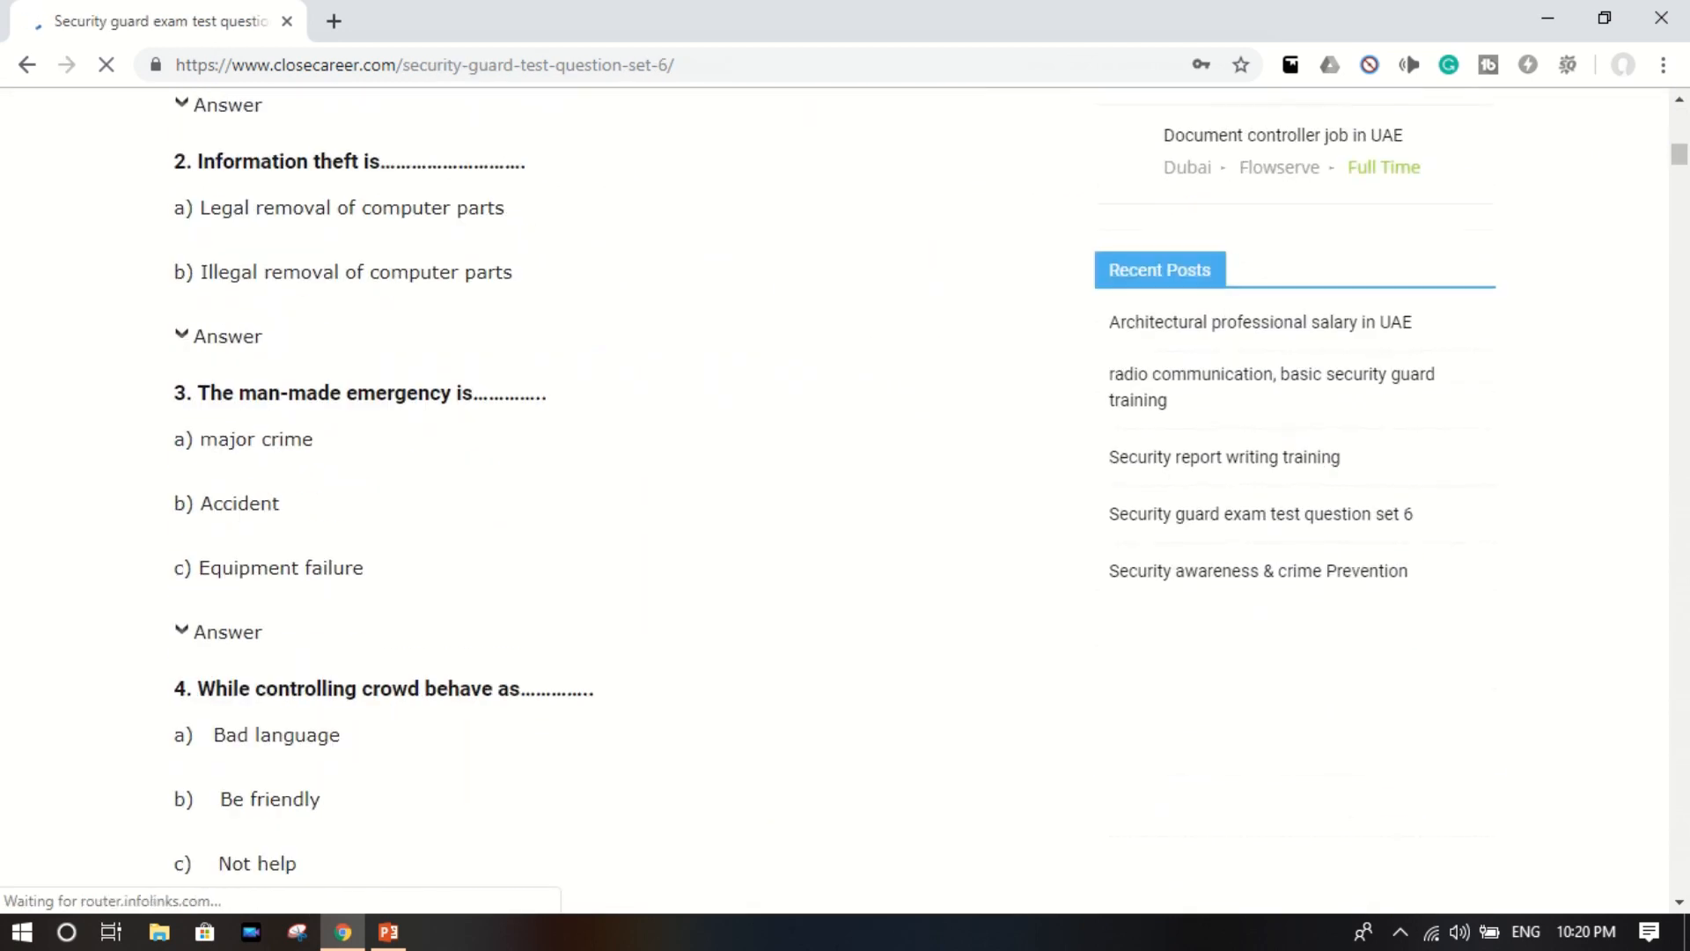
{"action": "scroll", "scroll_direction": "down", "scroll_amount": 3}
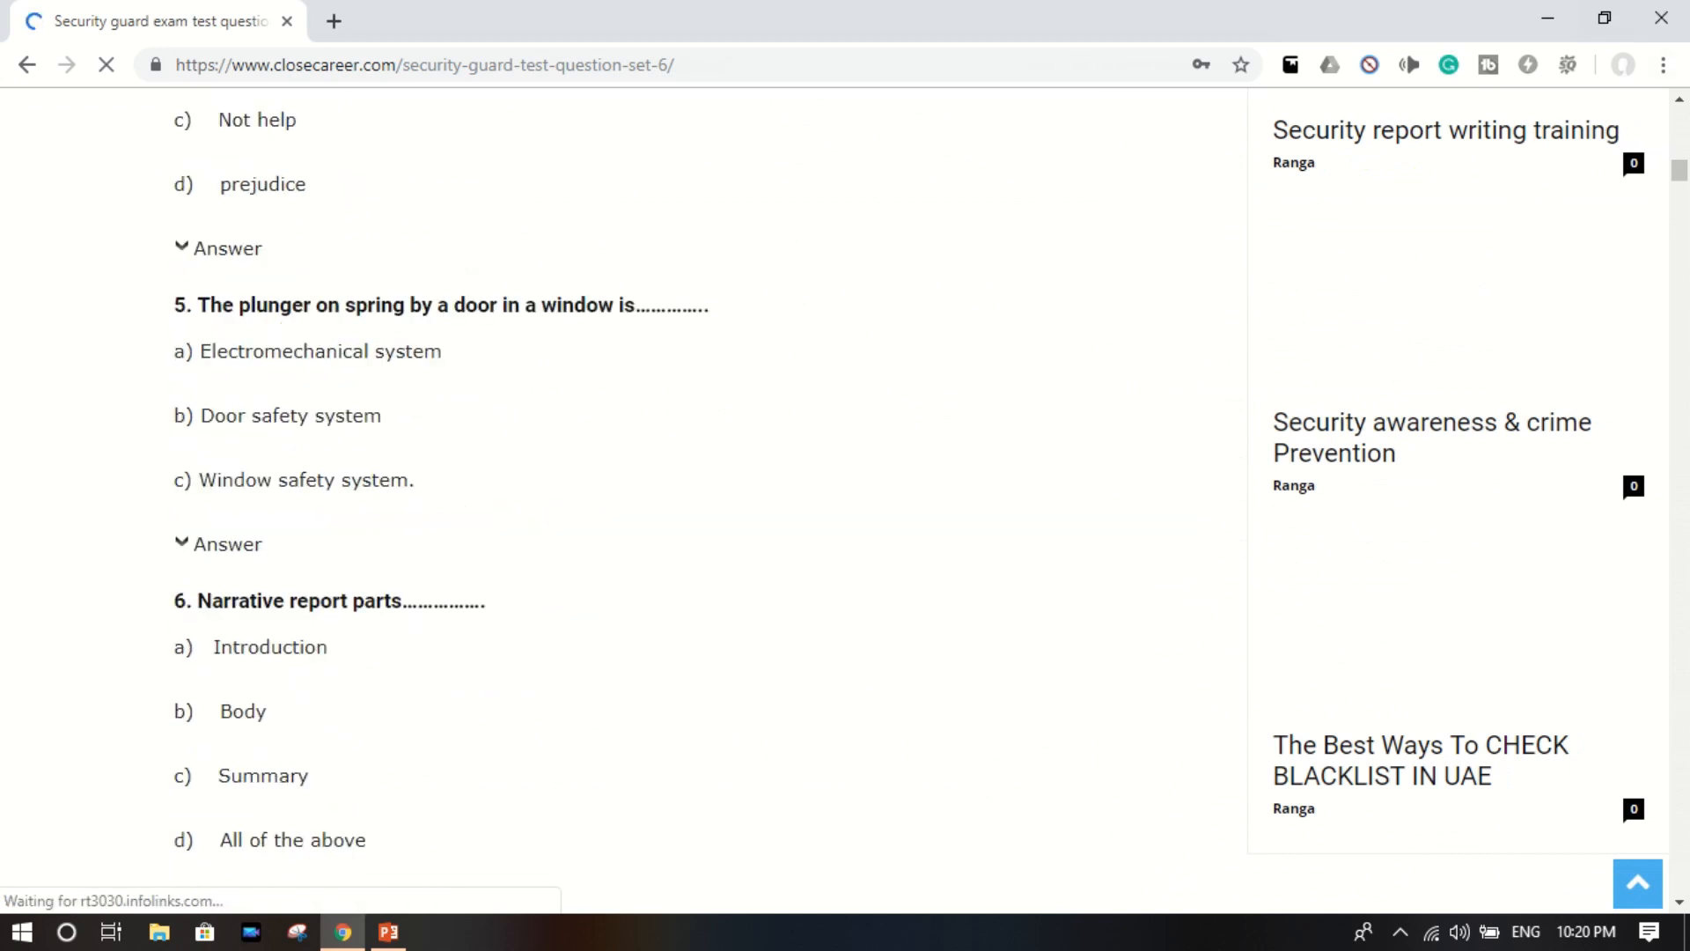
{"action": "scroll", "scroll_direction": "down", "scroll_amount": 3}
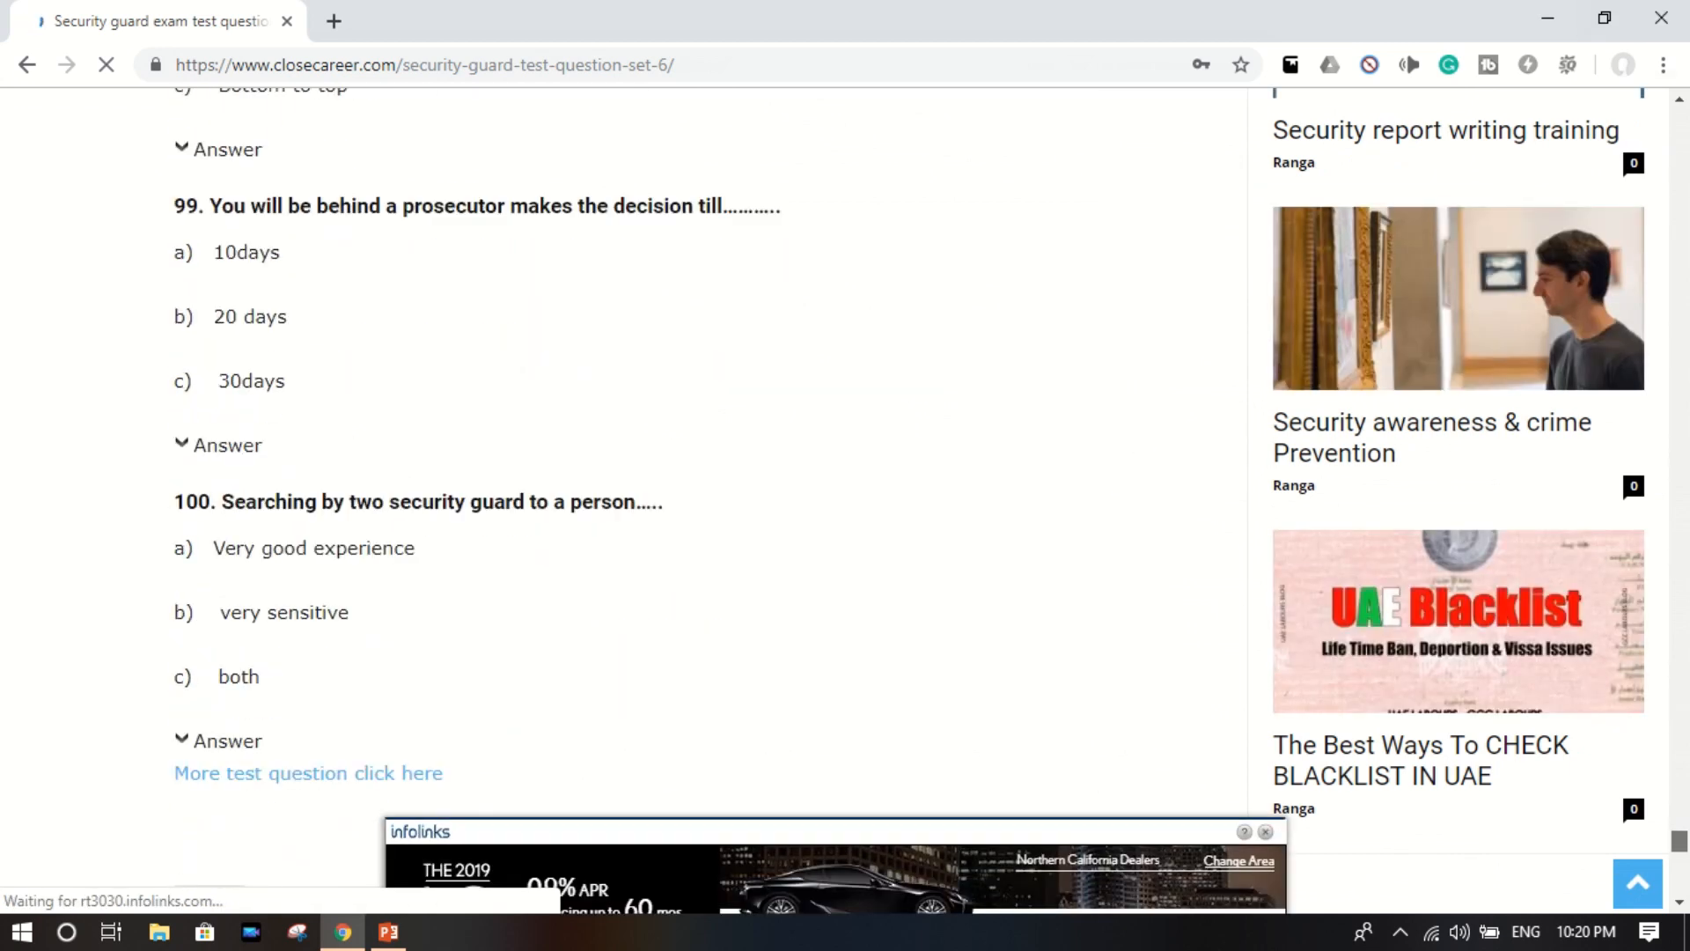
{"action": "scroll", "scroll_direction": "down", "scroll_amount": 3}
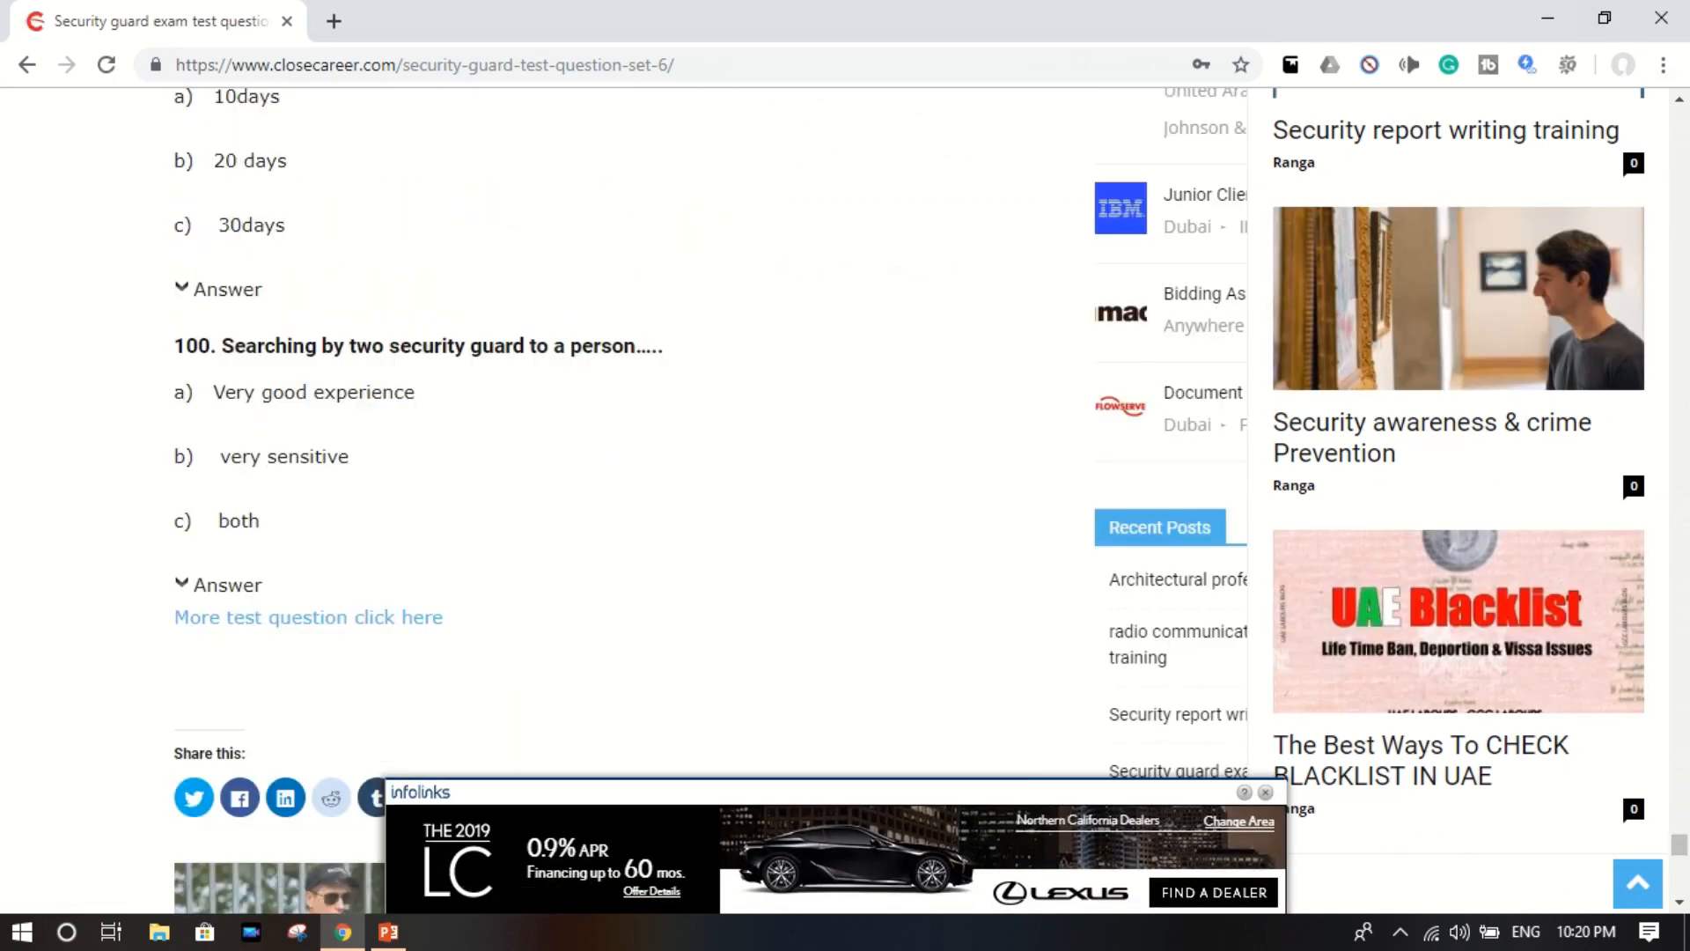
{"action": "scroll", "scroll_direction": "down", "scroll_amount": 3}
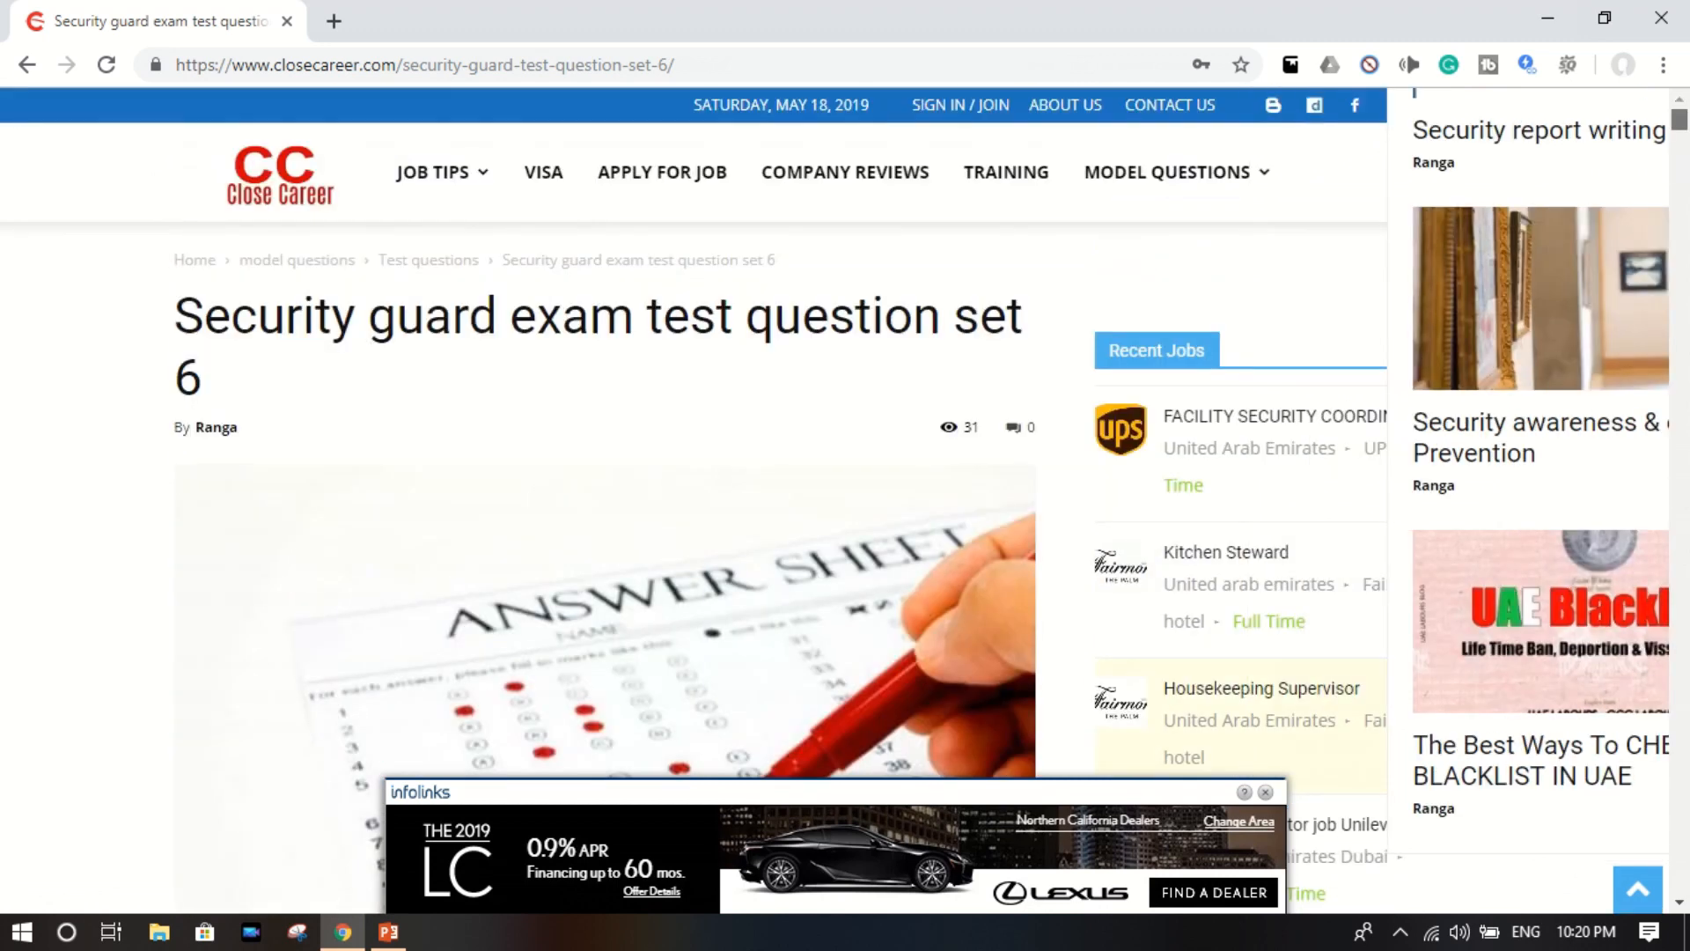
Reveal question 1's answer in set 6, showing 'All of the Above'
{"action": "scroll", "scroll_direction": "down", "scroll_amount": 3}
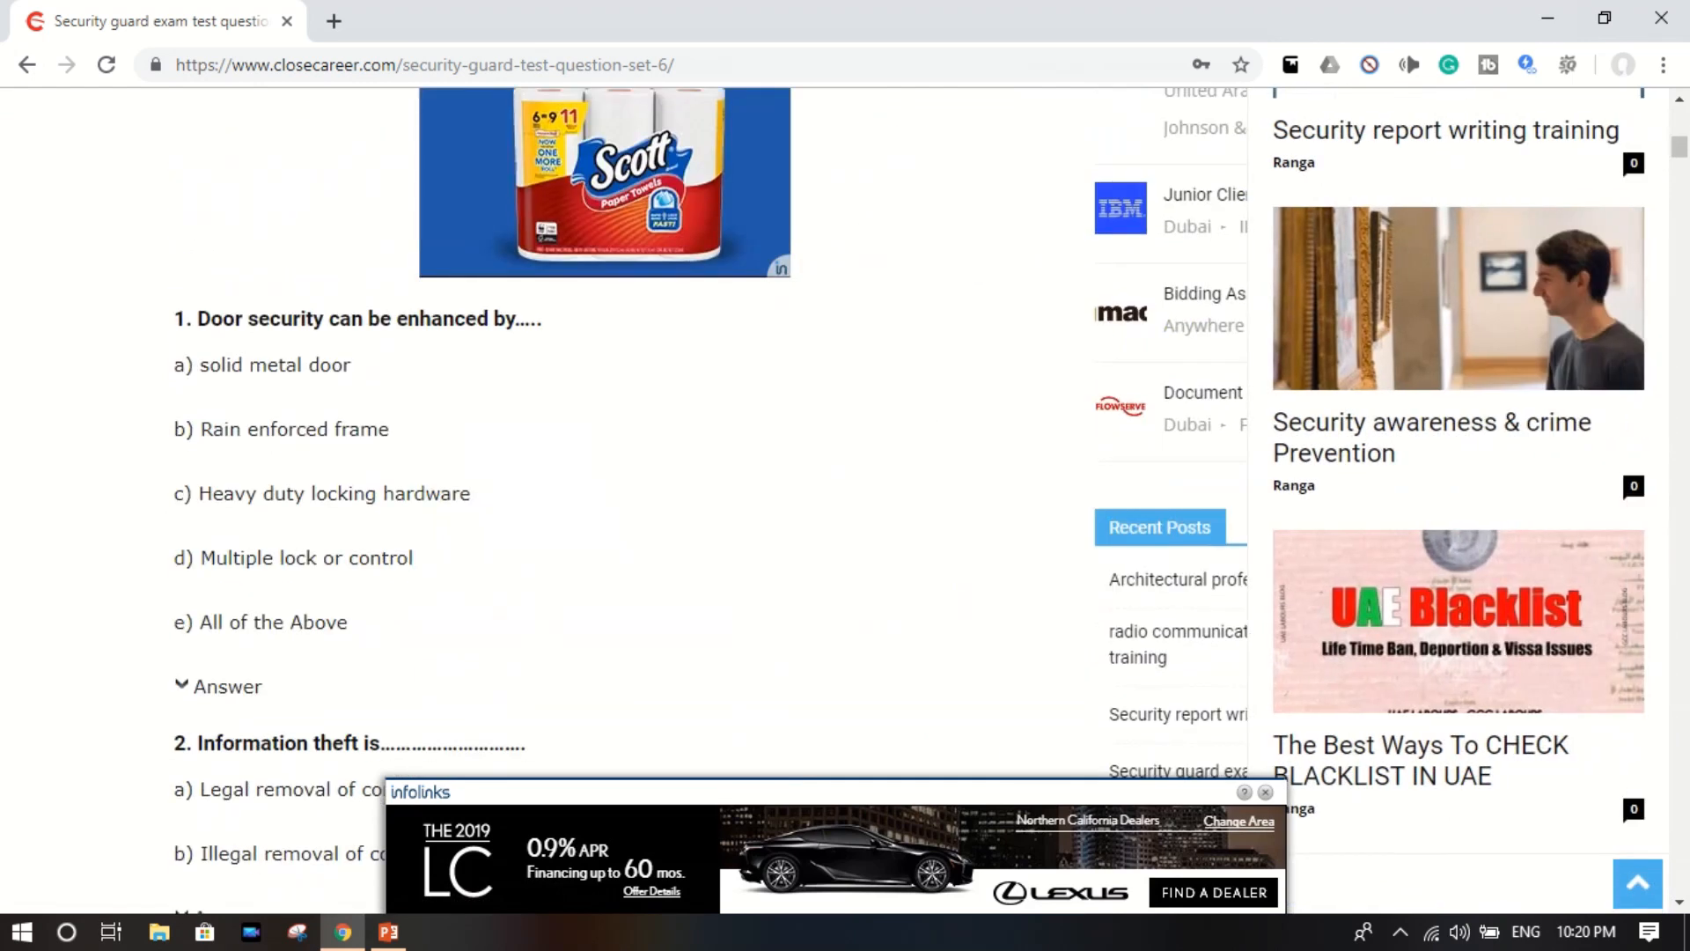
{"action": "scroll", "scroll_direction": "down", "scroll_amount": 3}
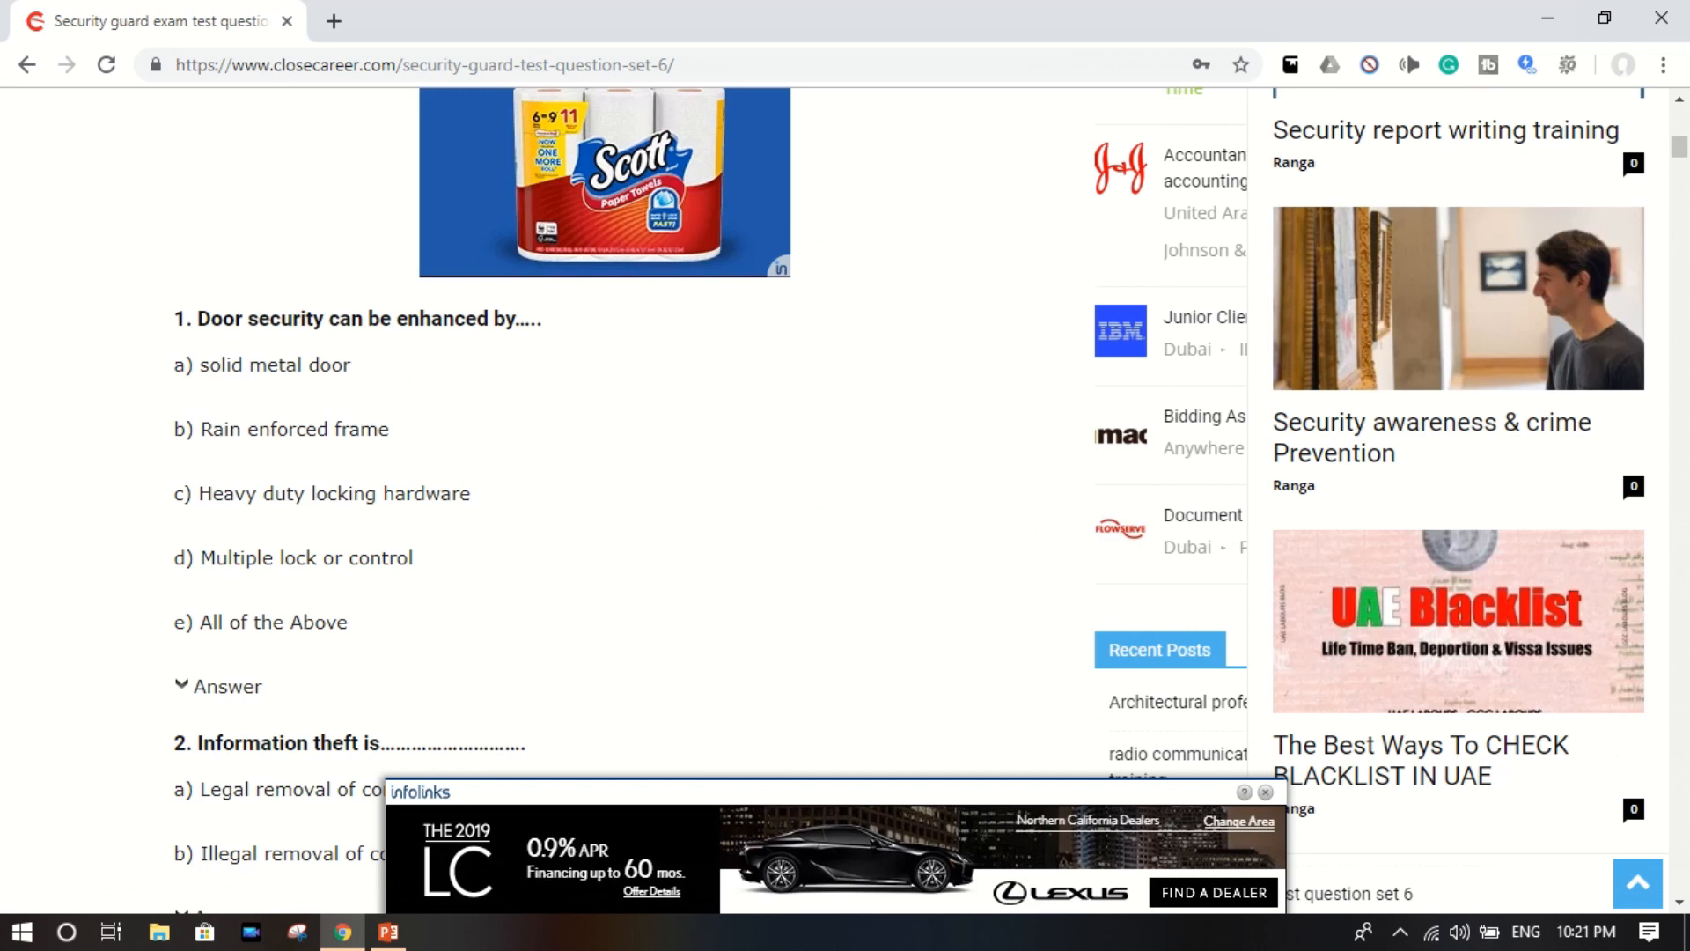
{"action": "scroll", "scroll_direction": "down", "scroll_amount": 3}
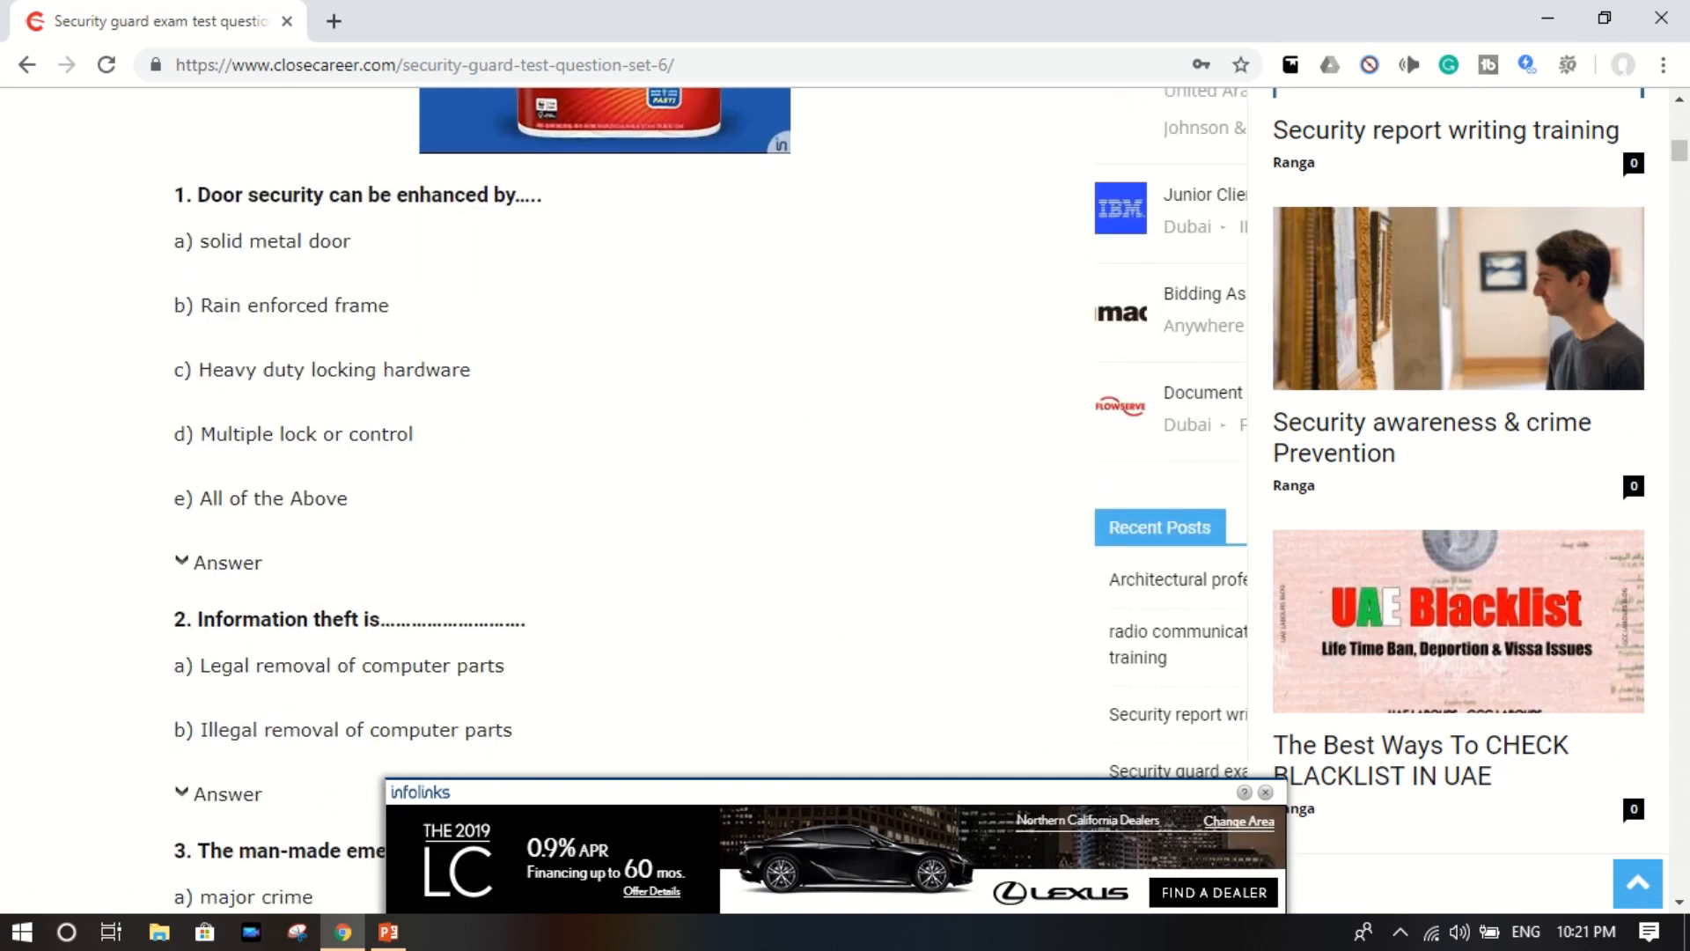
{"action": "scroll", "scroll_direction": "down", "scroll_amount": 3}
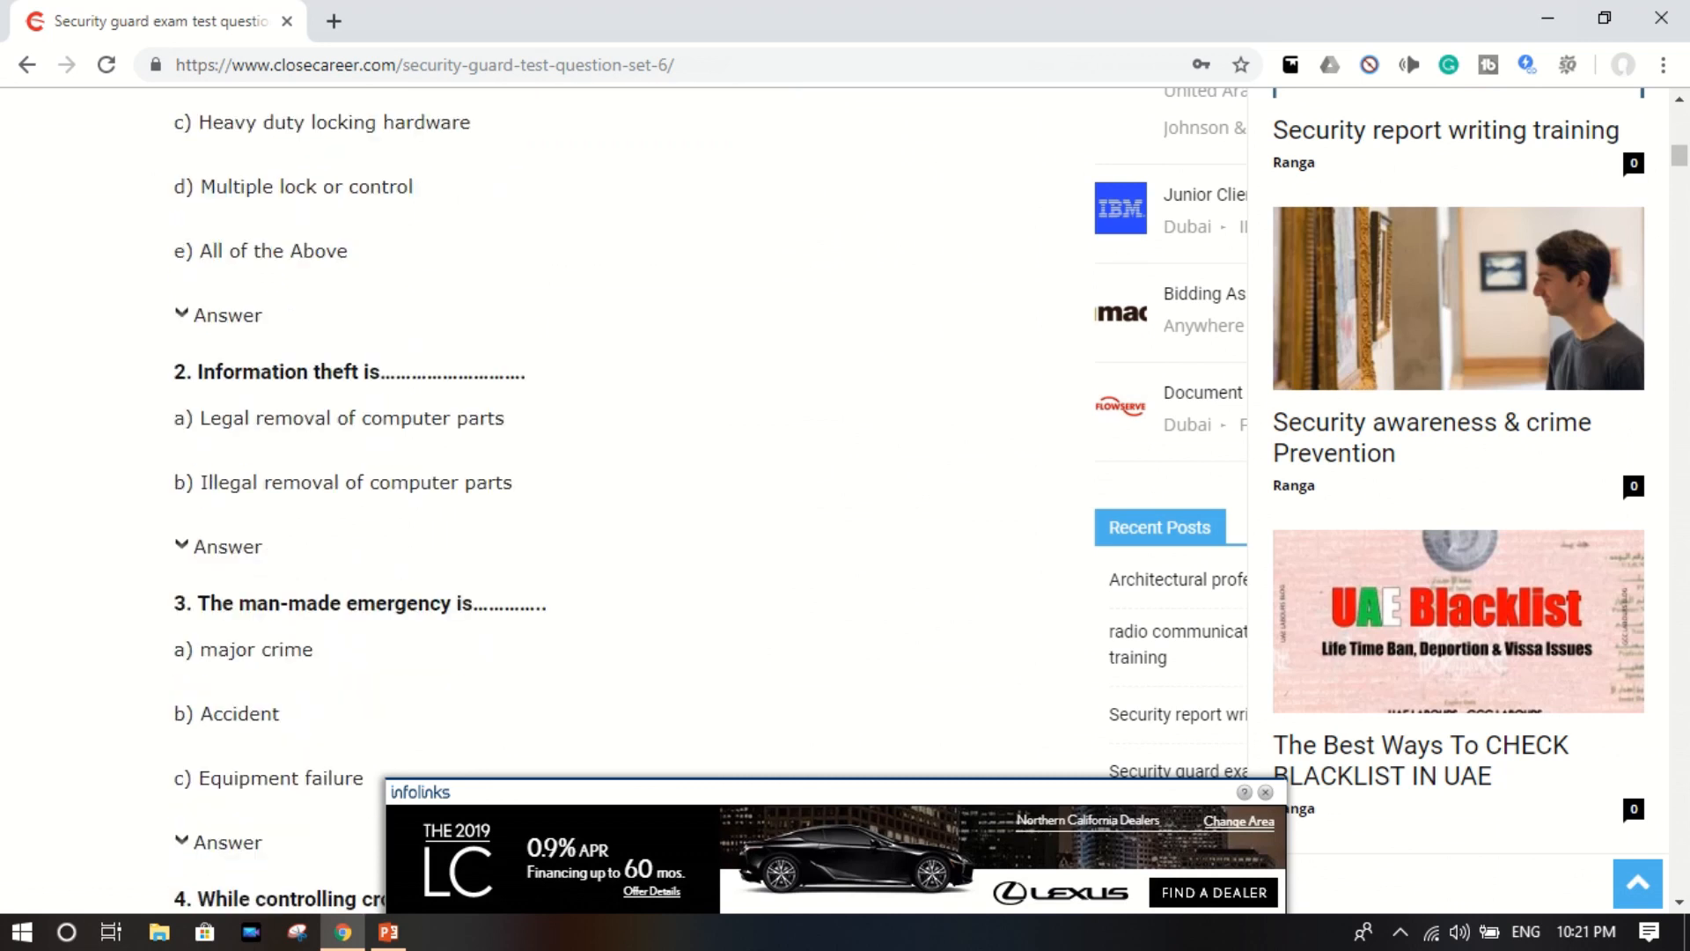
{"action": "left_click", "coordinate": [227, 315]}
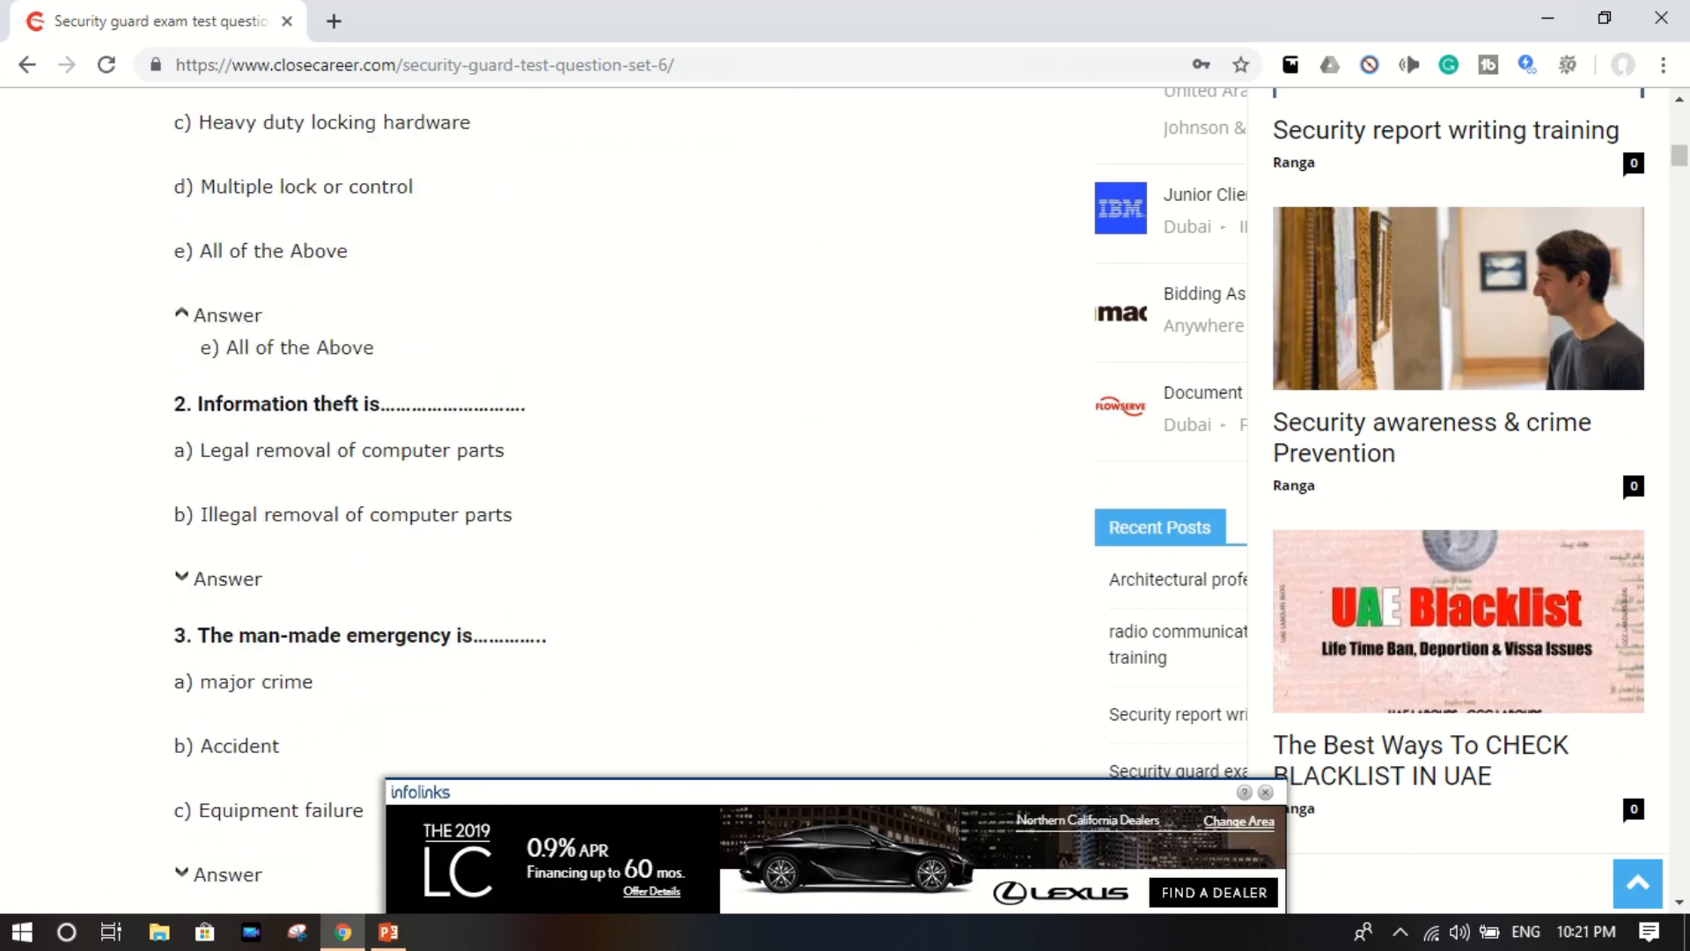
{"action": "scroll", "scroll_direction": "down", "scroll_amount": 3}
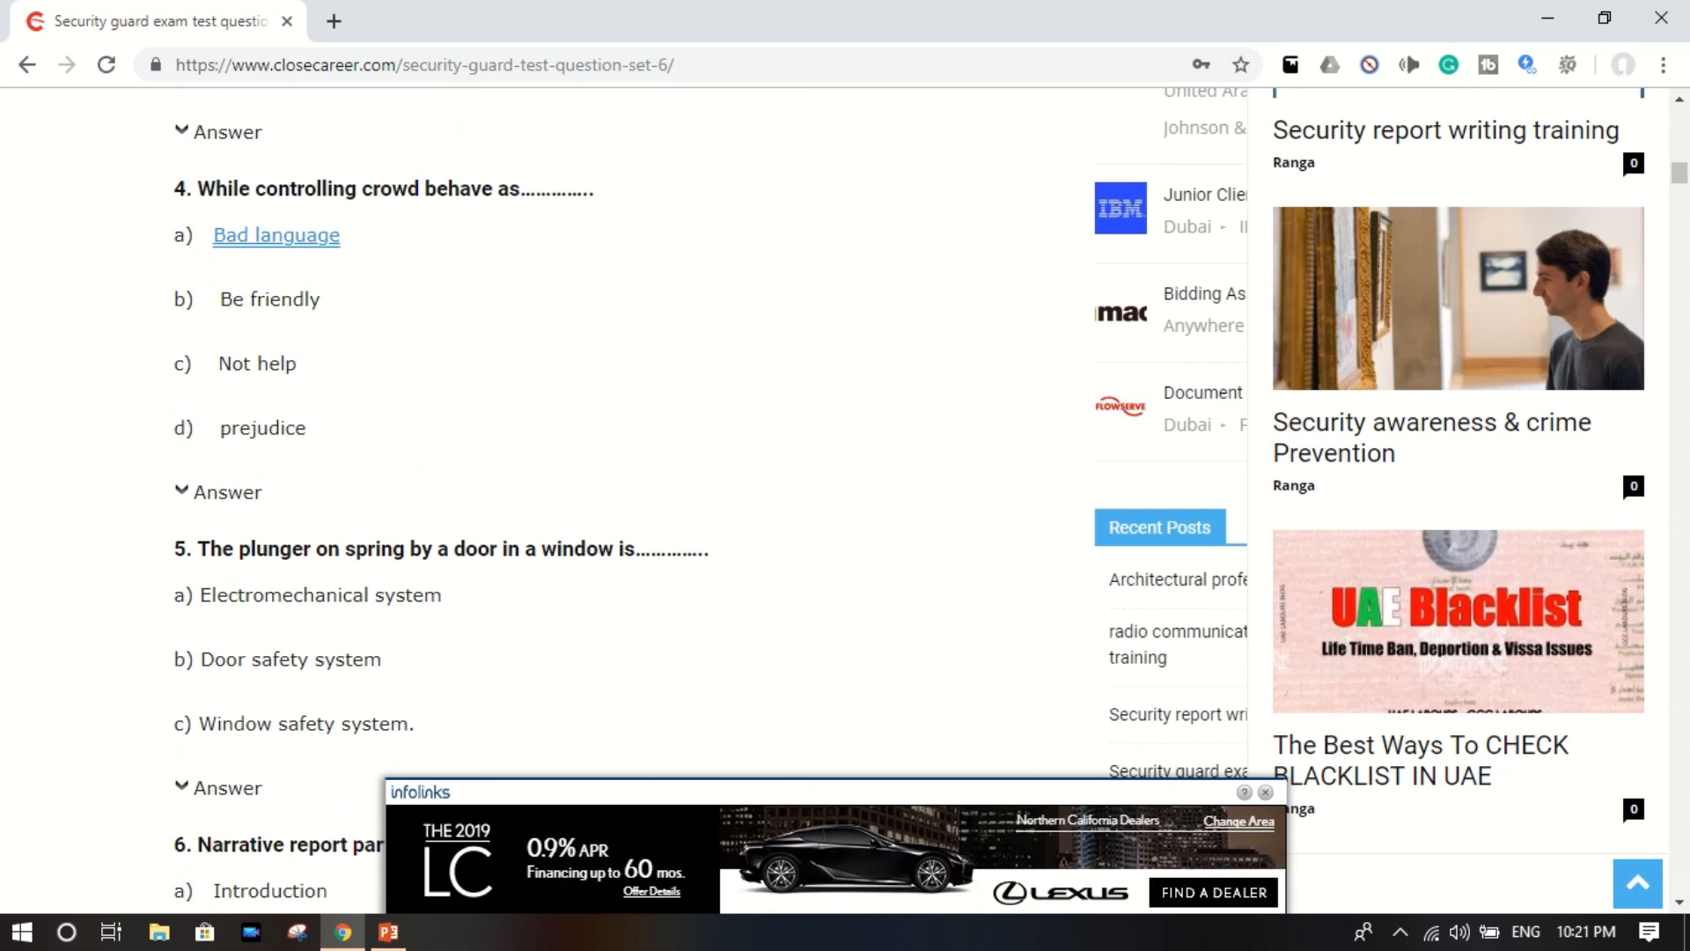